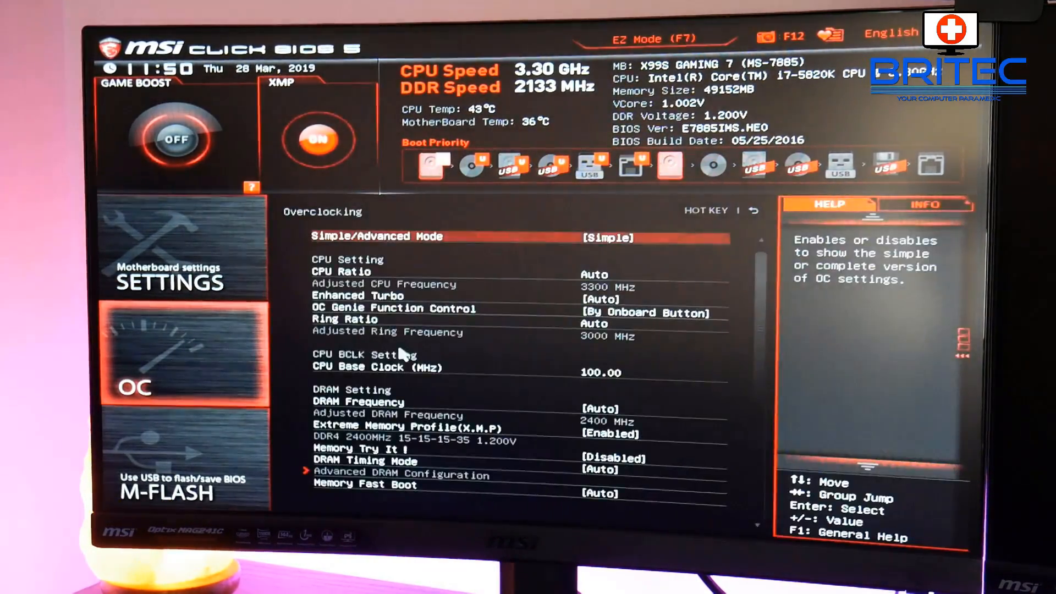
{"action": "mouse_move", "coordinate": [619, 242]}
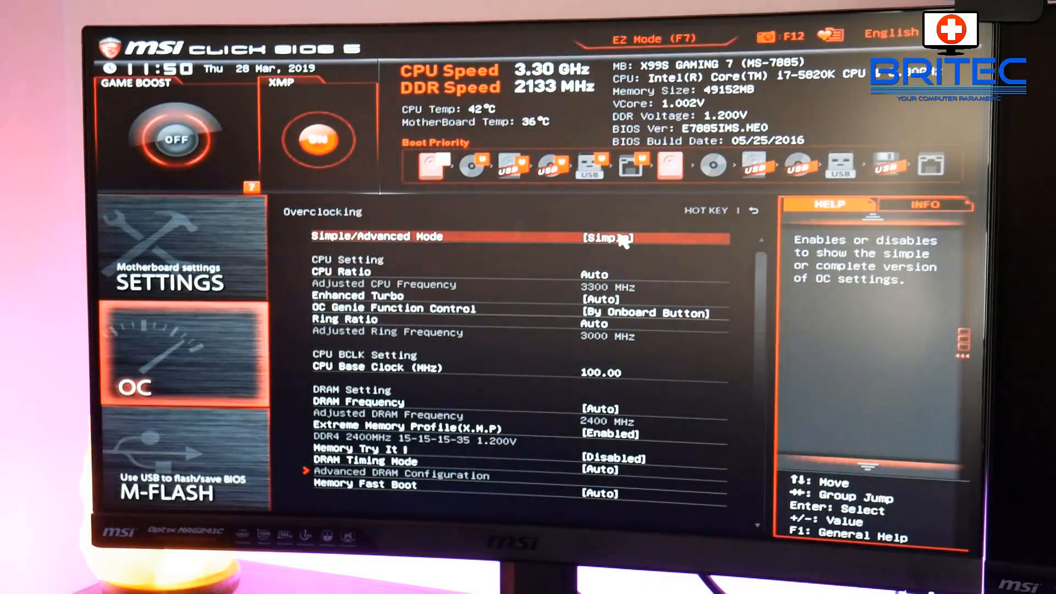
- Switch to Advanced mode and set CPU ratio 44 in fixed mode with EIST and Turbo Boost disabled
{"action": "left_click", "coordinate": [606, 236]}
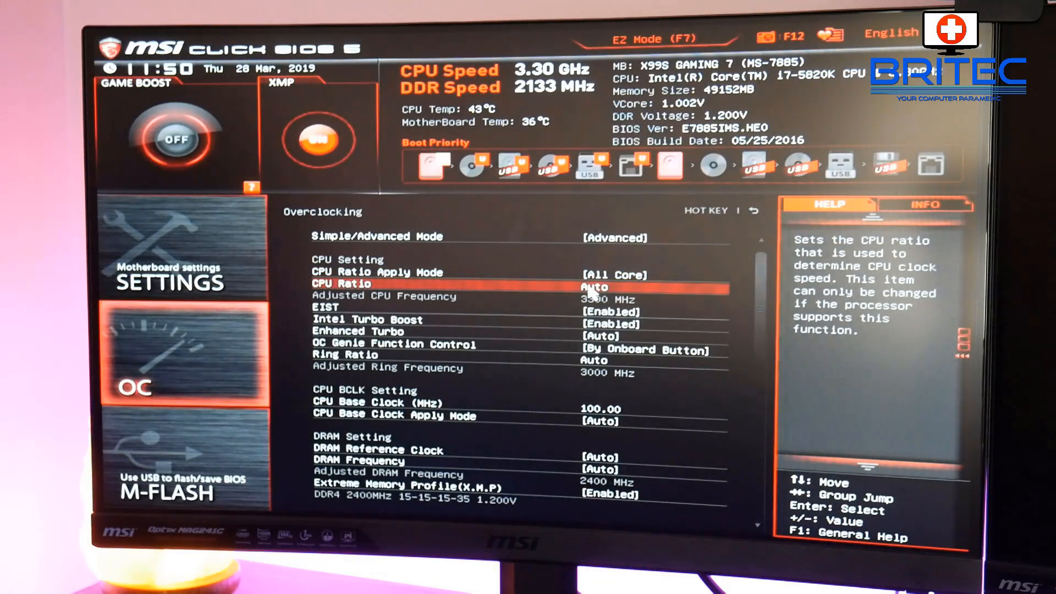
{"action": "mouse_move", "coordinate": [572, 296]}
{"action": "type", "text": "44"}
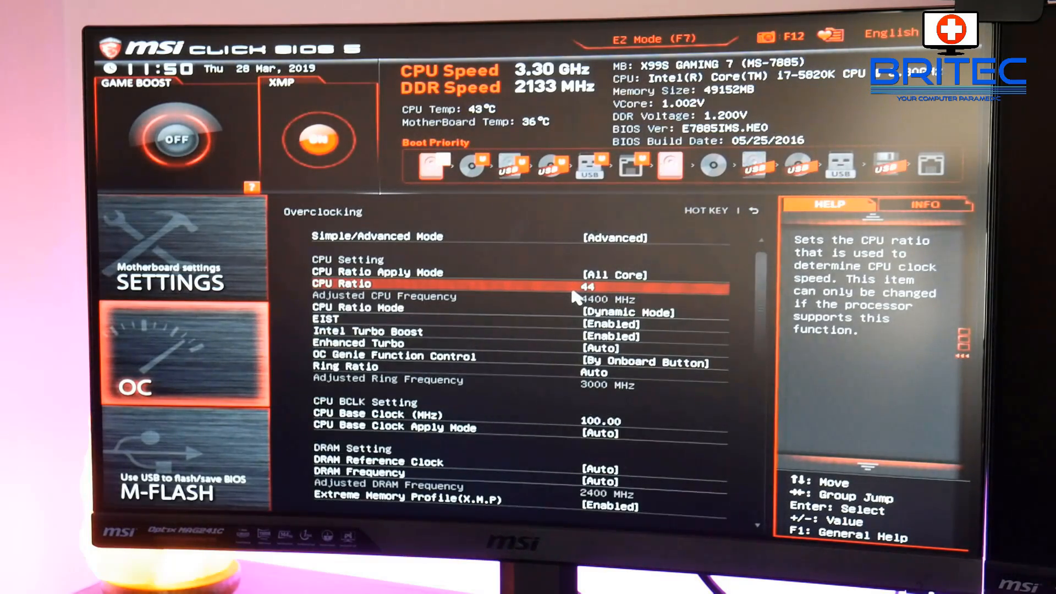
{"action": "key", "text": "Down"}
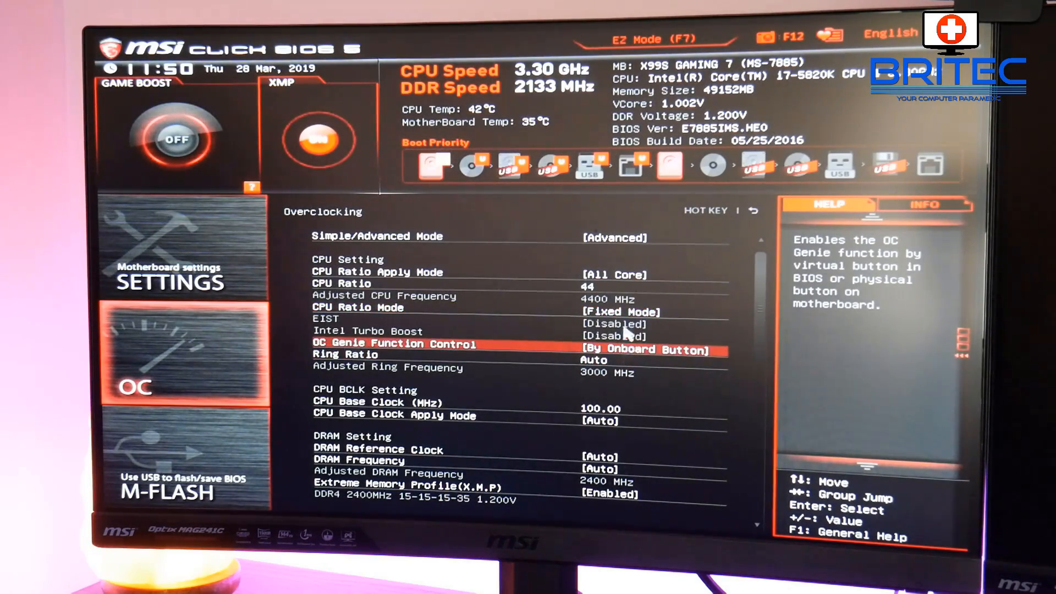
{"action": "key", "text": "down"}
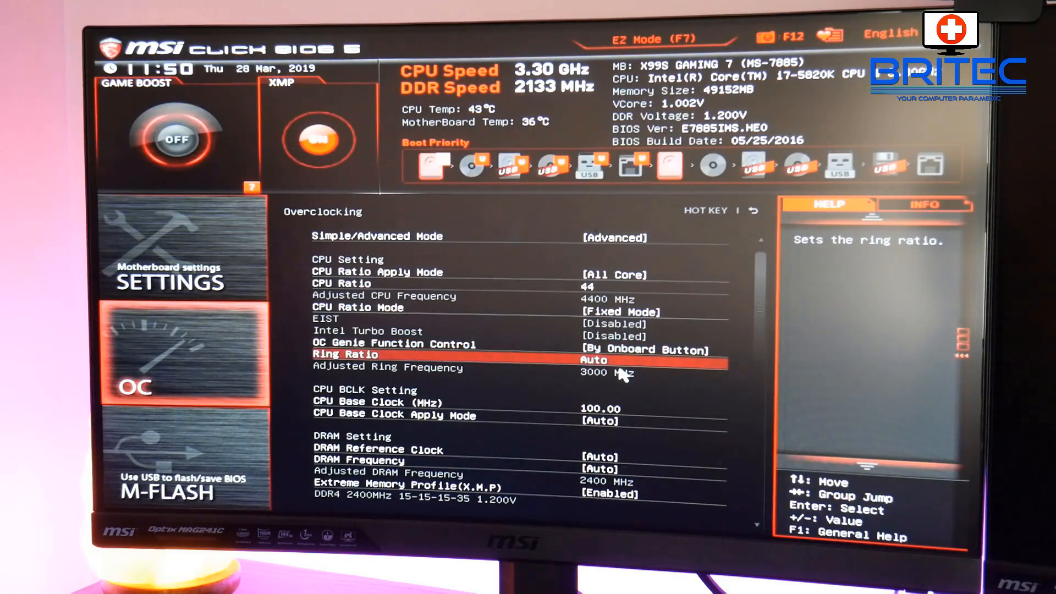
{"action": "key", "text": "Down"}
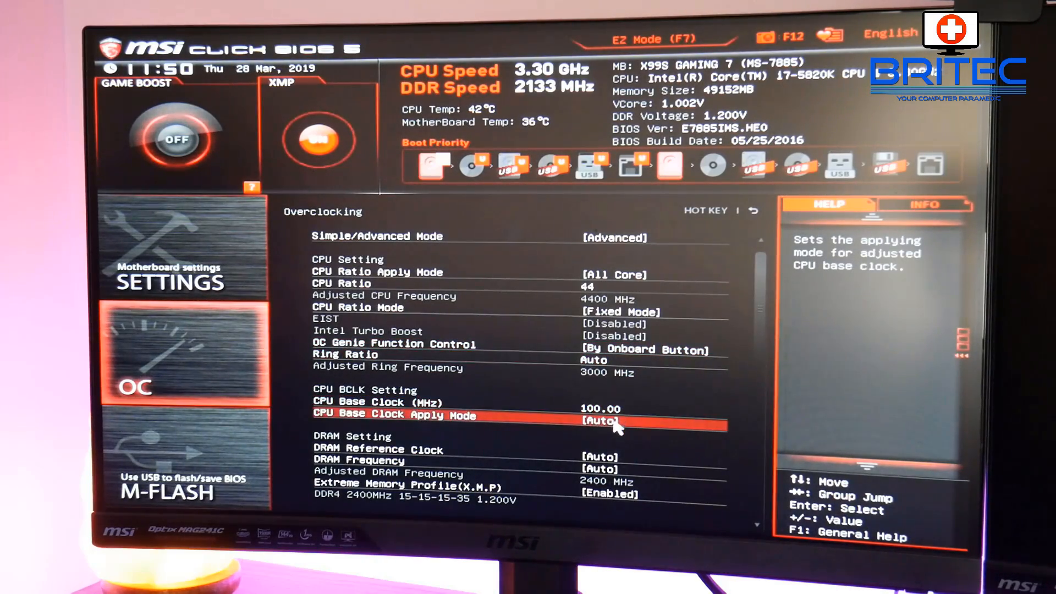
{"action": "key", "text": "Down"}
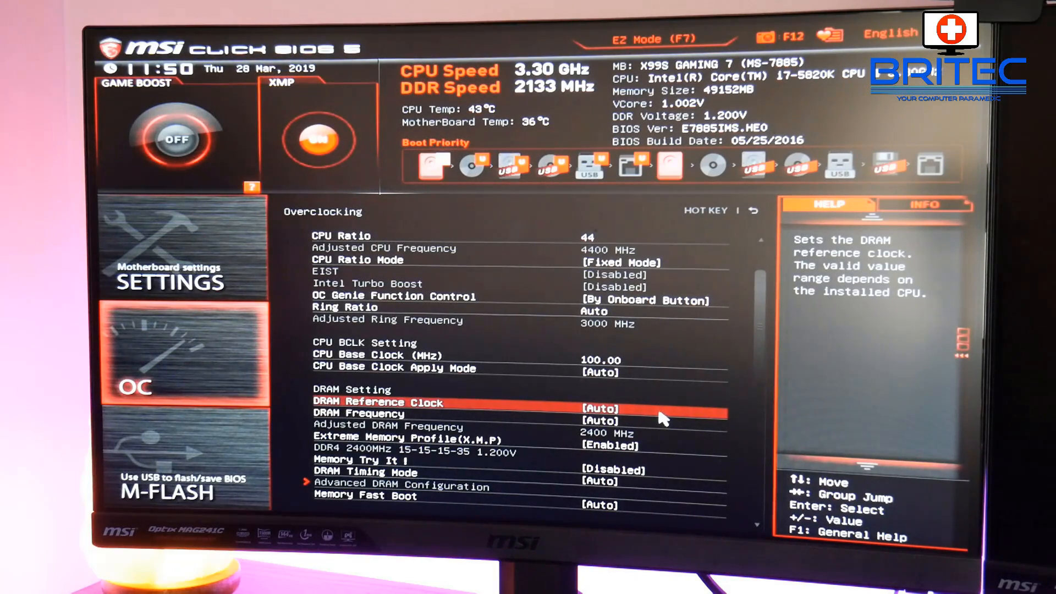
{"action": "mouse_move", "coordinate": [660, 407]}
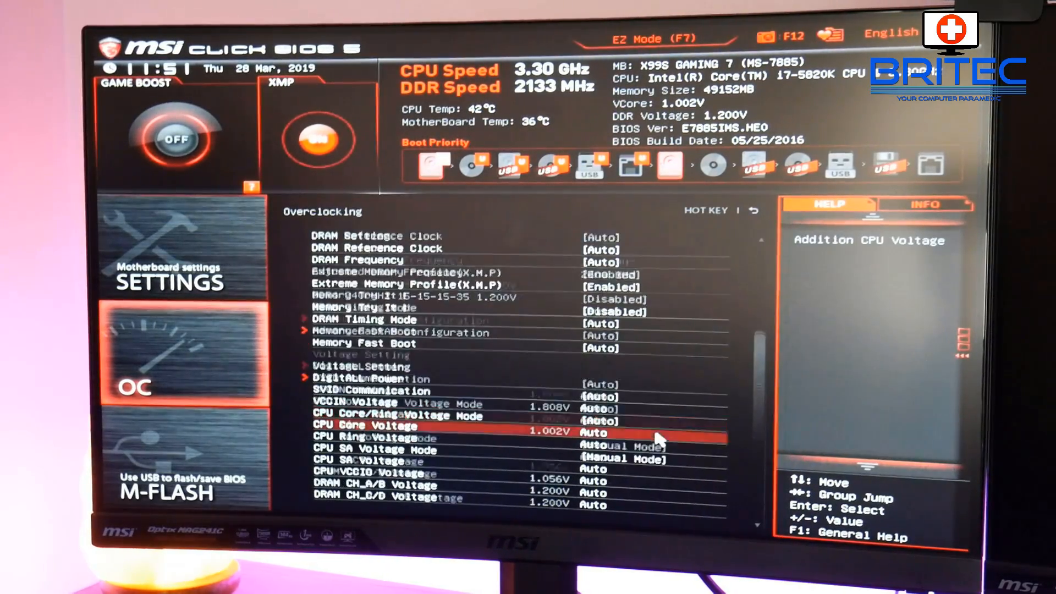
- Under CPU Features, set Intel C-State to Disabled
{"action": "scroll", "scroll_direction": "down", "scroll_amount": 3}
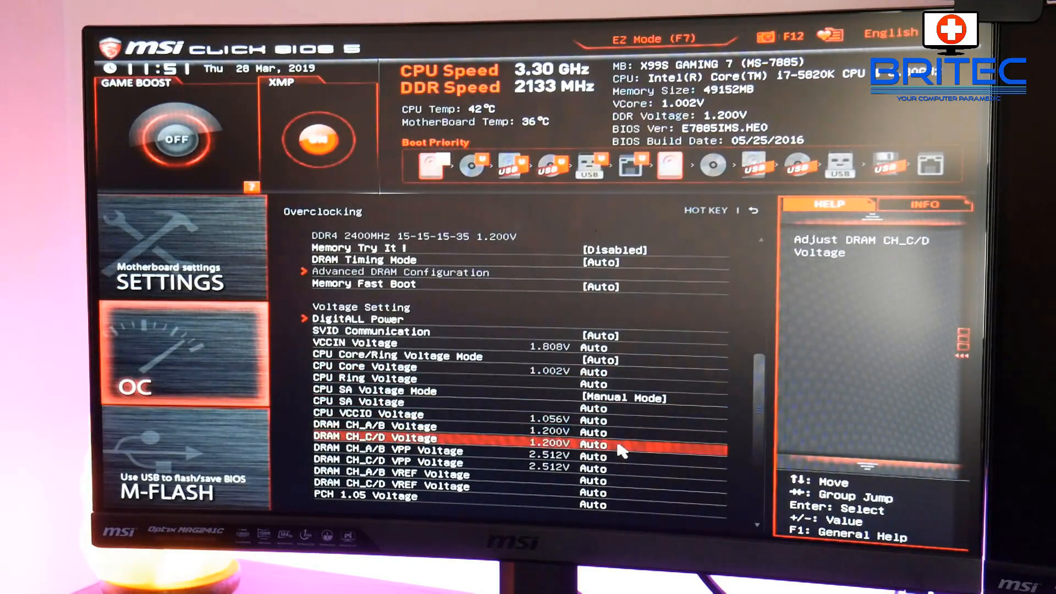
{"action": "scroll", "scroll_direction": "down", "scroll_amount": 3}
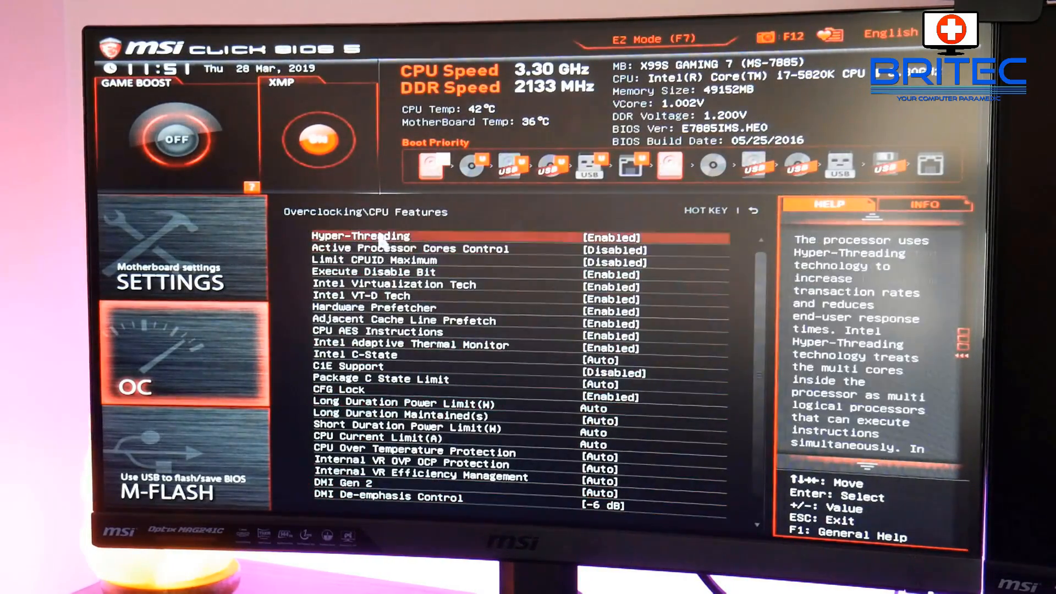
{"action": "key", "text": "Down"}
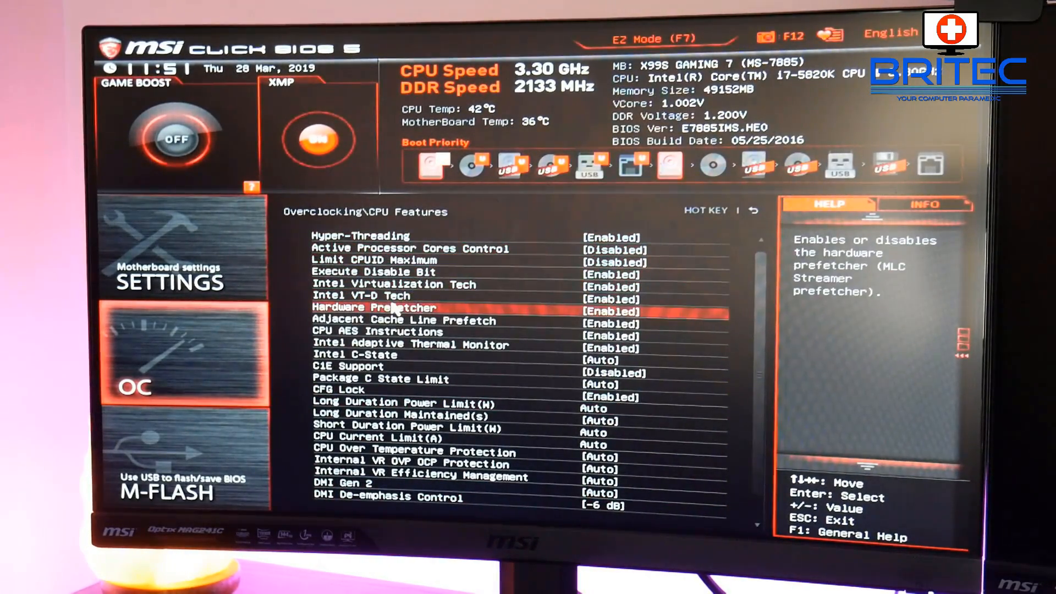
{"action": "key", "text": "Down"}
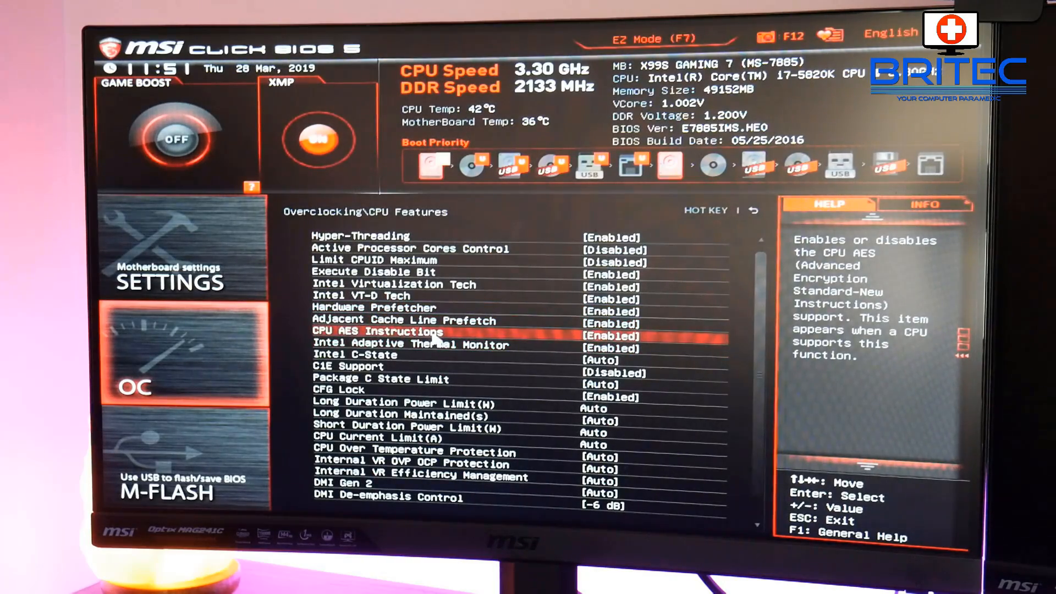
{"action": "key", "text": "Down"}
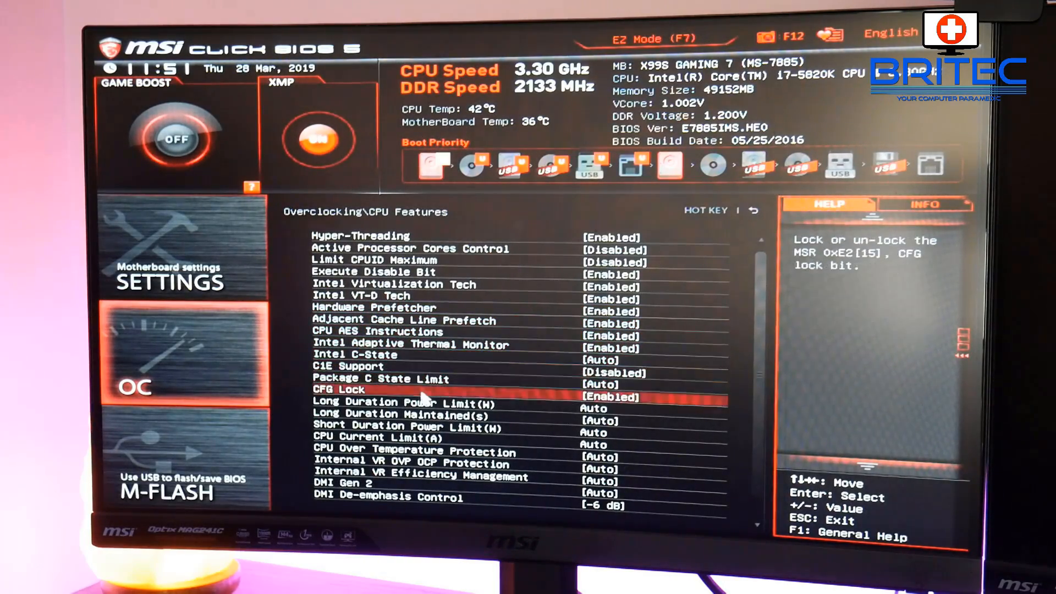
{"action": "key", "text": "Up"}
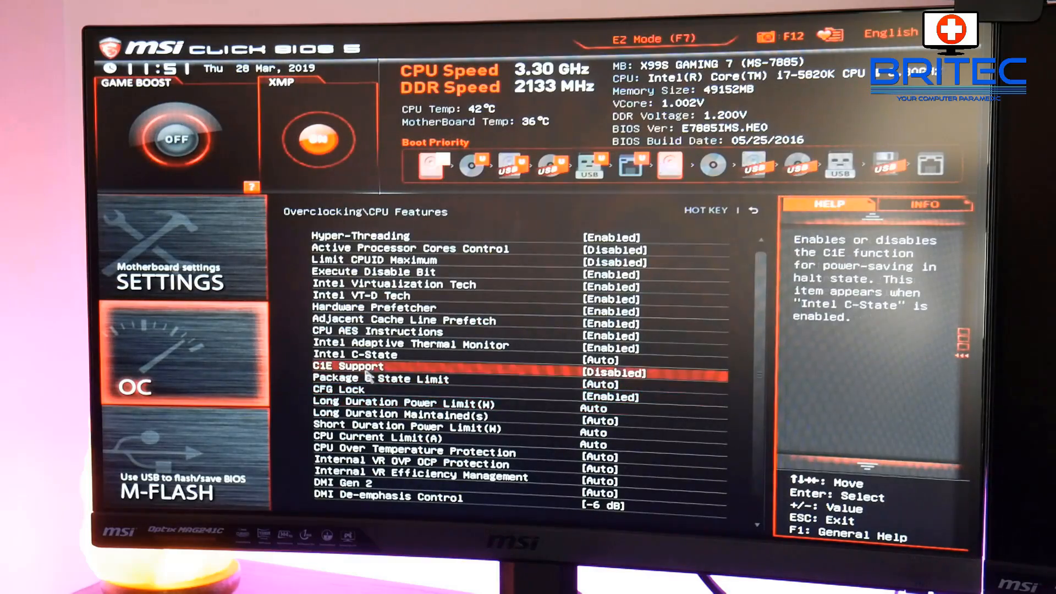
{"action": "key", "text": "Up"}
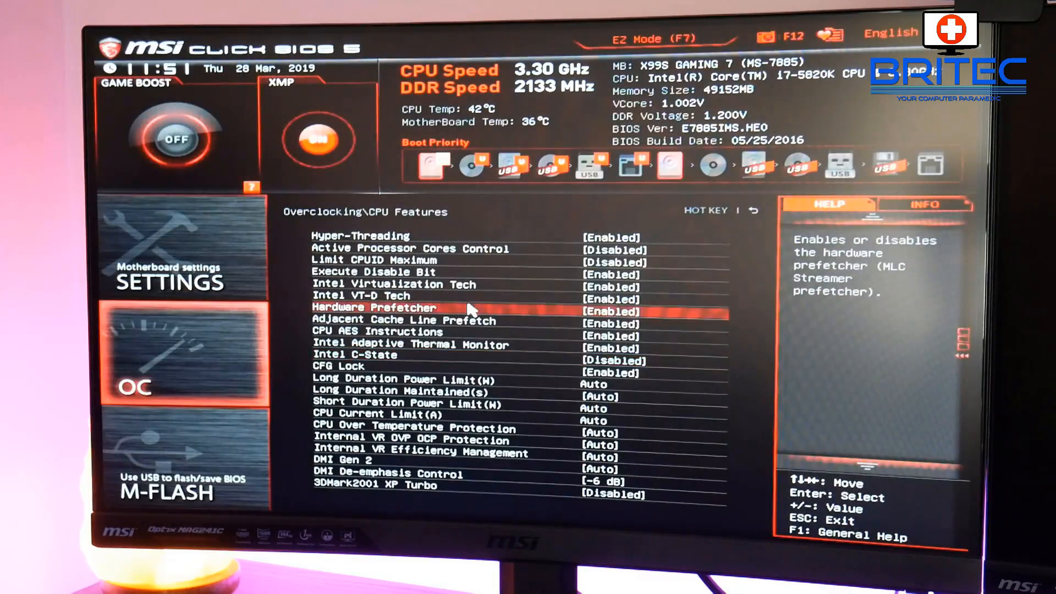
- Leave CPU Features and return to the overclocking voltage settings
{"action": "key", "text": "Down"}
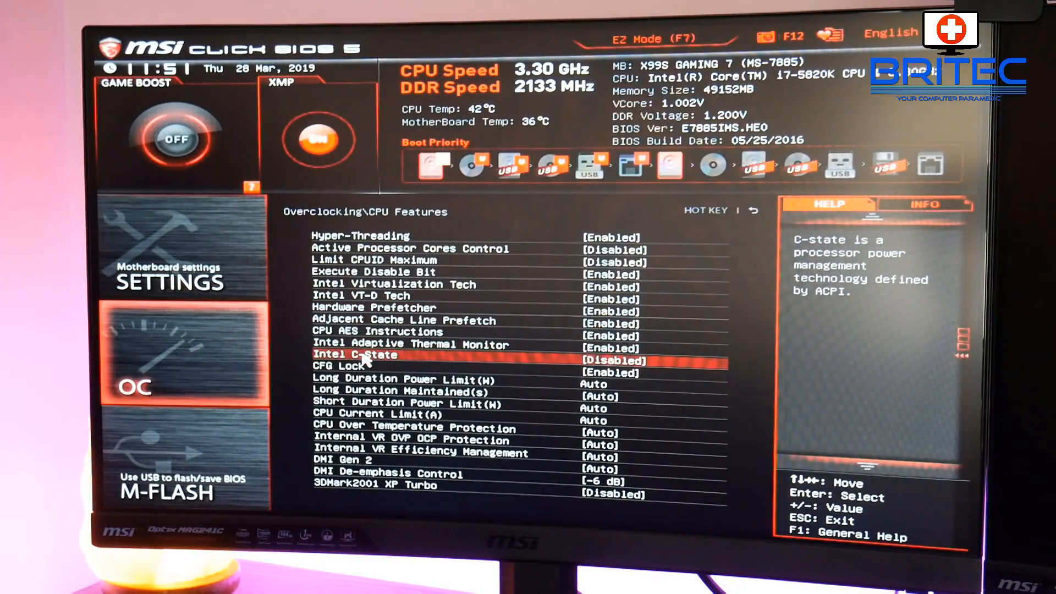
{"action": "key", "text": "Down"}
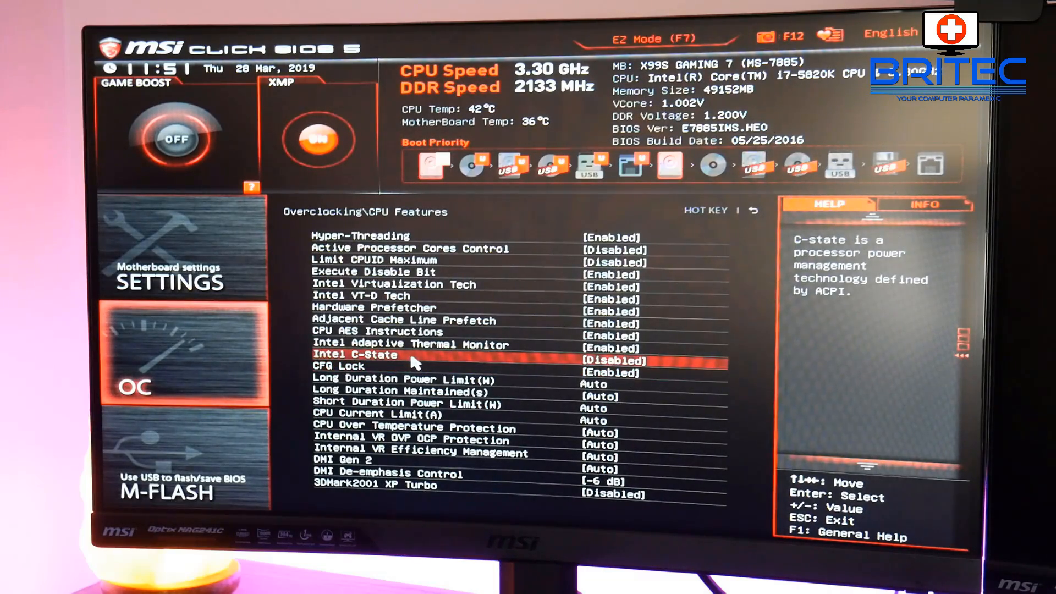
{"action": "key", "text": "down"}
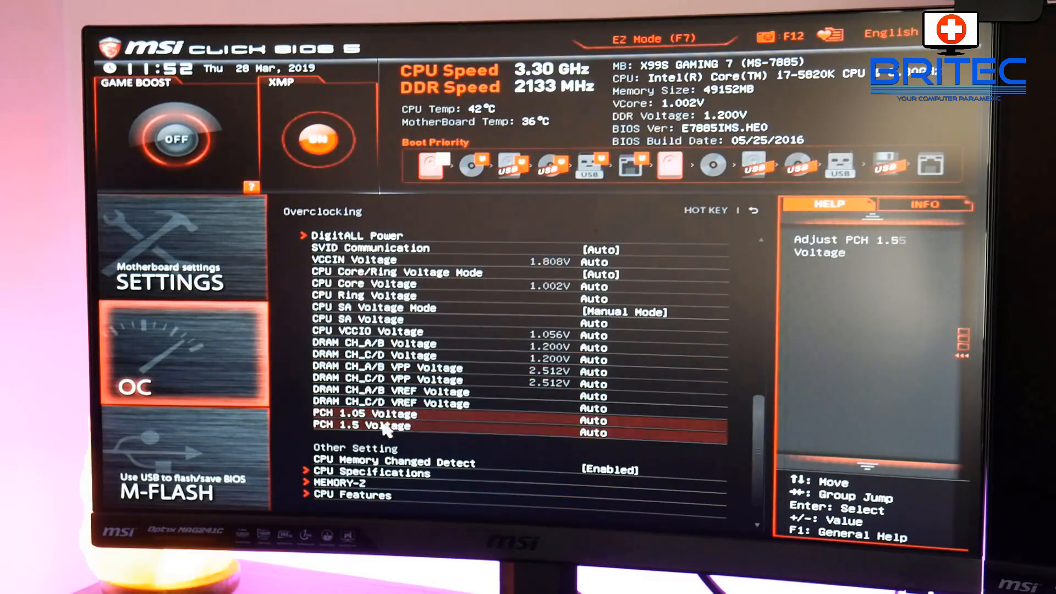
- Set the CPU core voltage manually to about 1.110 V instead of Auto
{"action": "key", "text": "up"}
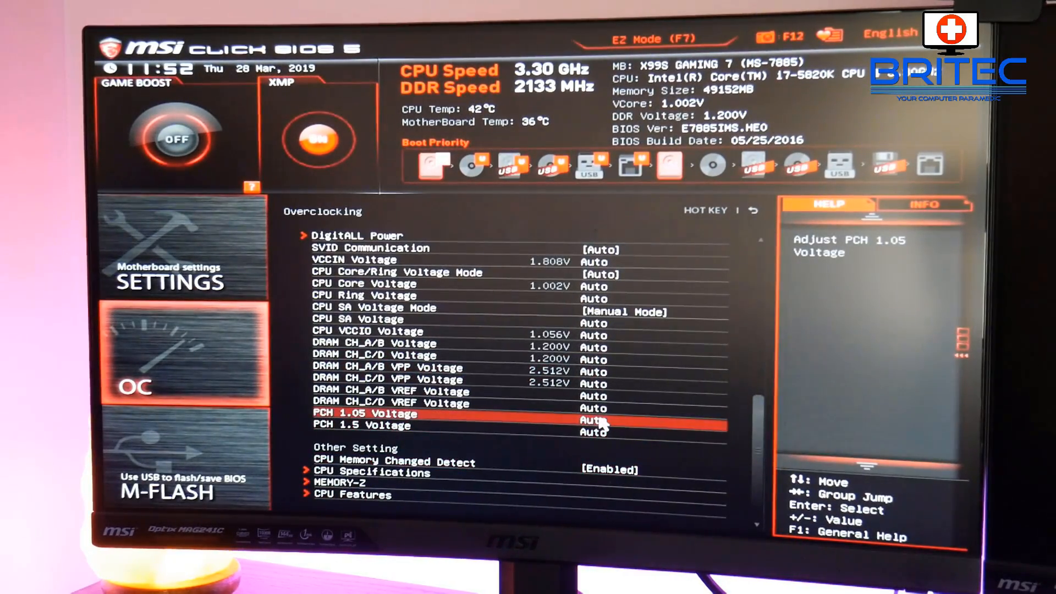
{"action": "key", "text": "up"}
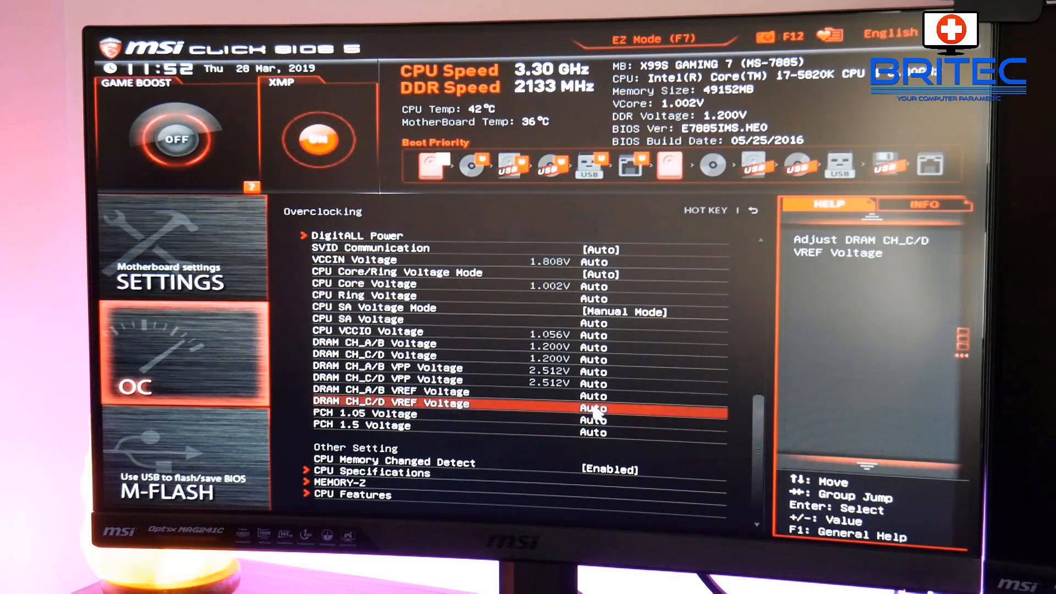
{"action": "scroll", "scroll_direction": "up", "scroll_amount": 3}
{"action": "type", "text": "1.110"}
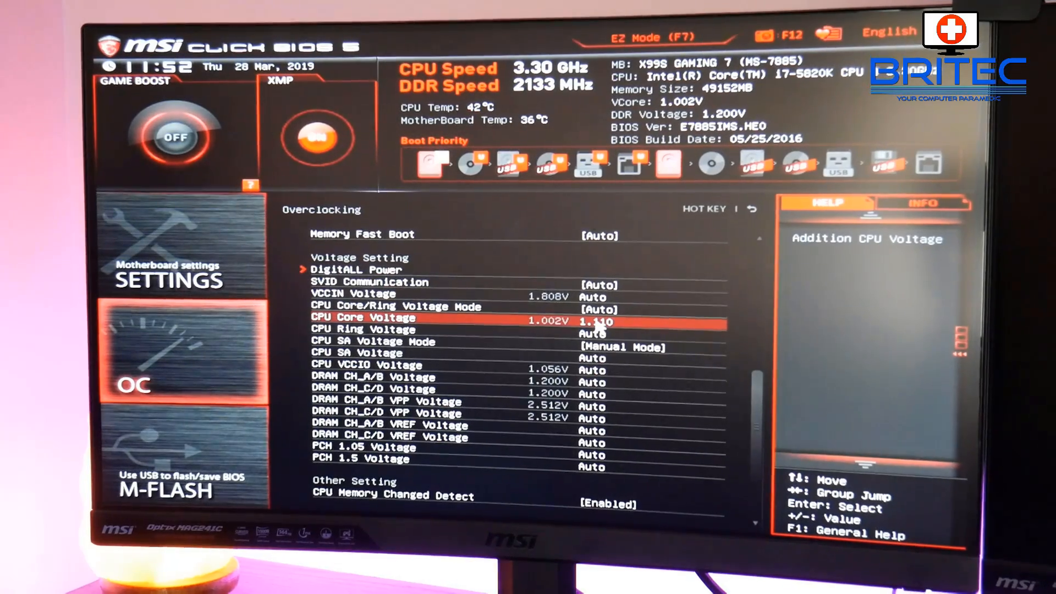
{"action": "key", "text": "up"}
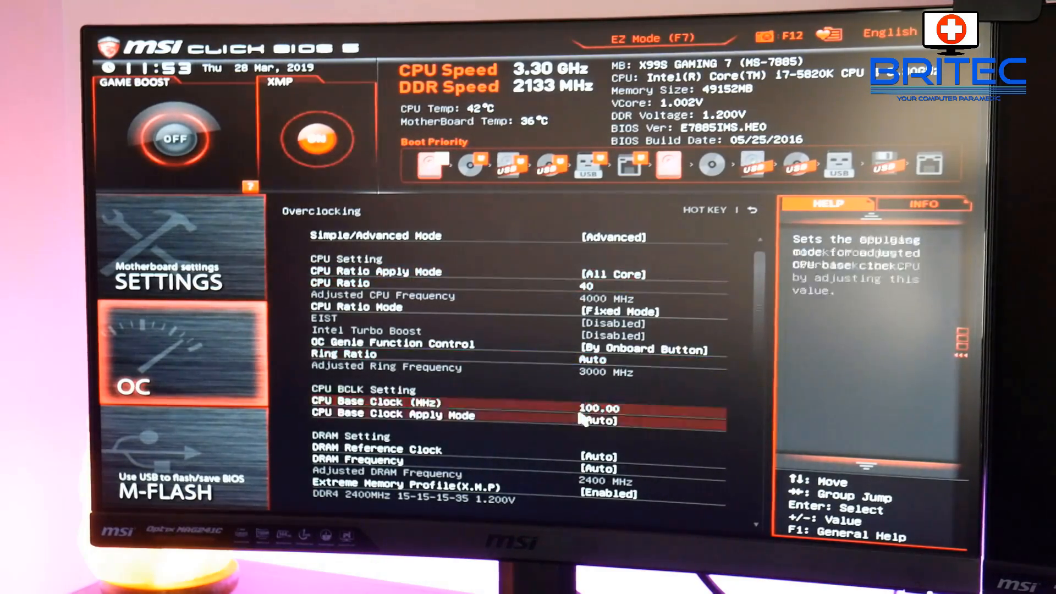
- Raise the CPU ratio to 44 (4400 MHz) and set CPU core voltage to 1.299 V
{"action": "scroll", "scroll_direction": "down", "scroll_amount": 3}
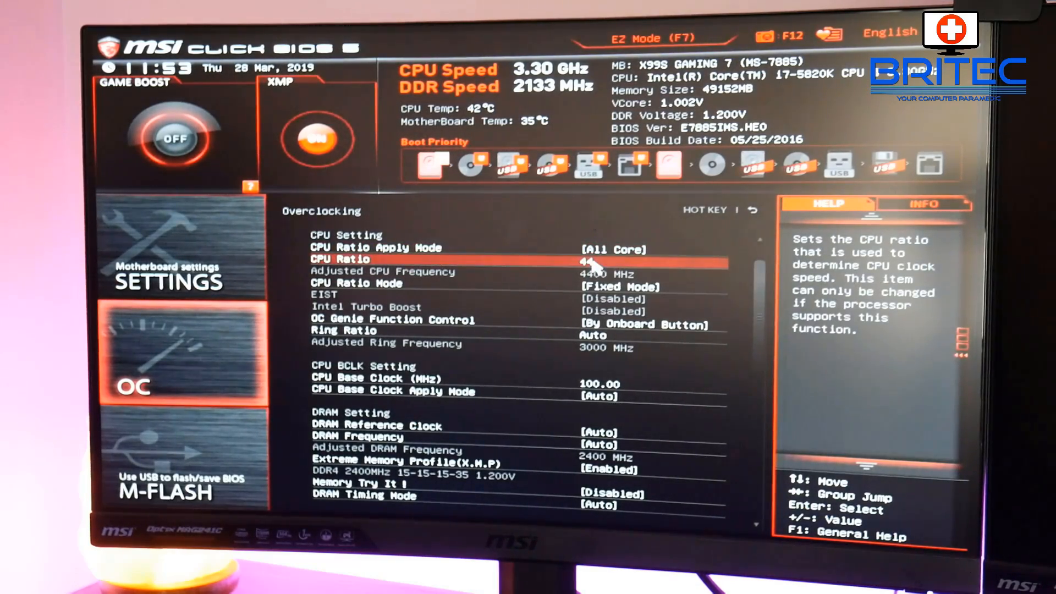
{"action": "scroll", "scroll_direction": "down", "scroll_amount": 3}
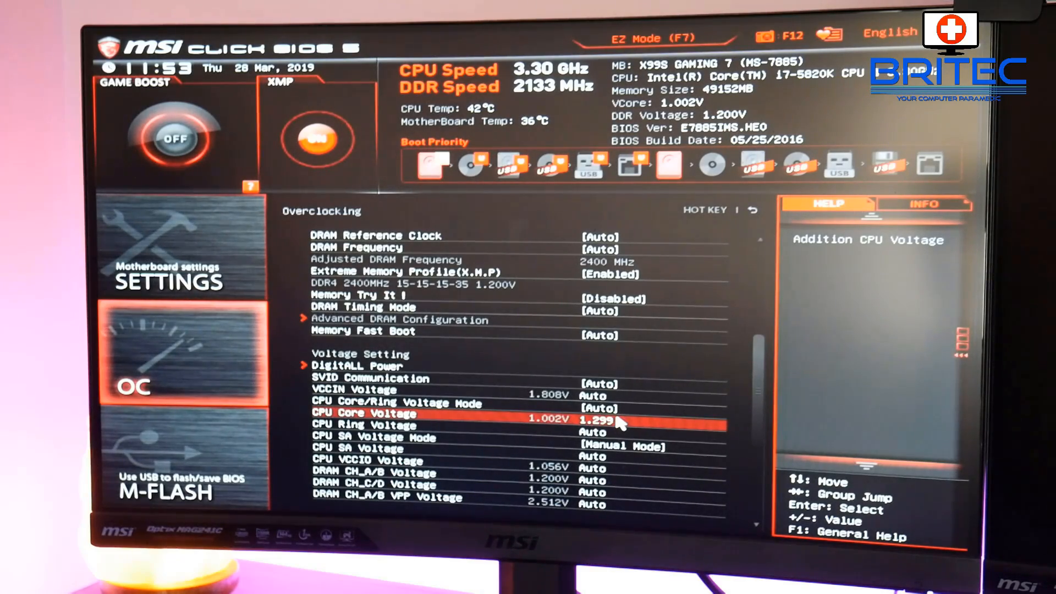
{"action": "key", "text": "Down"}
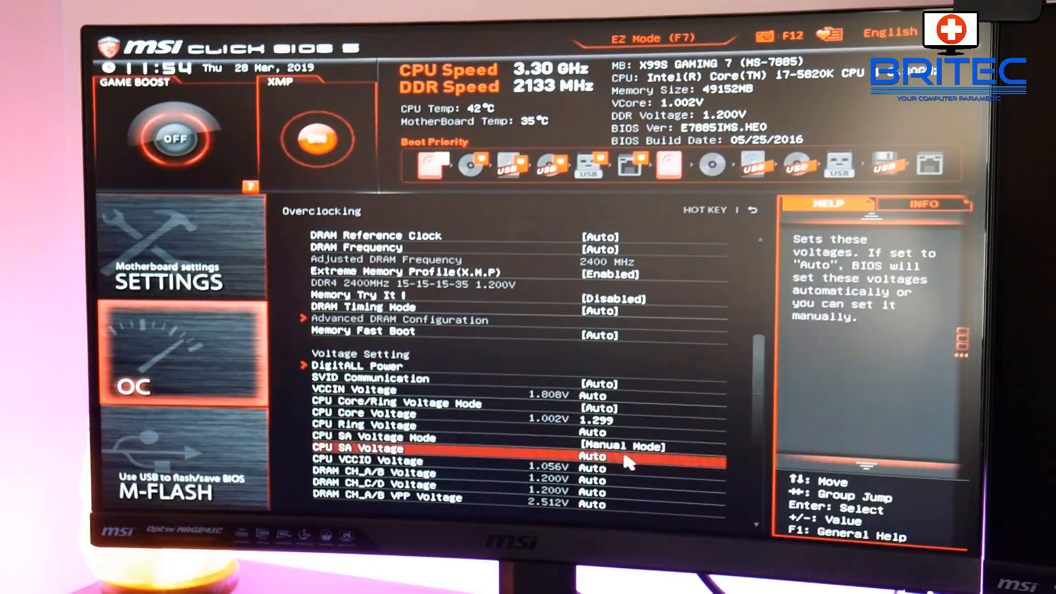
{"action": "key", "text": "Down"}
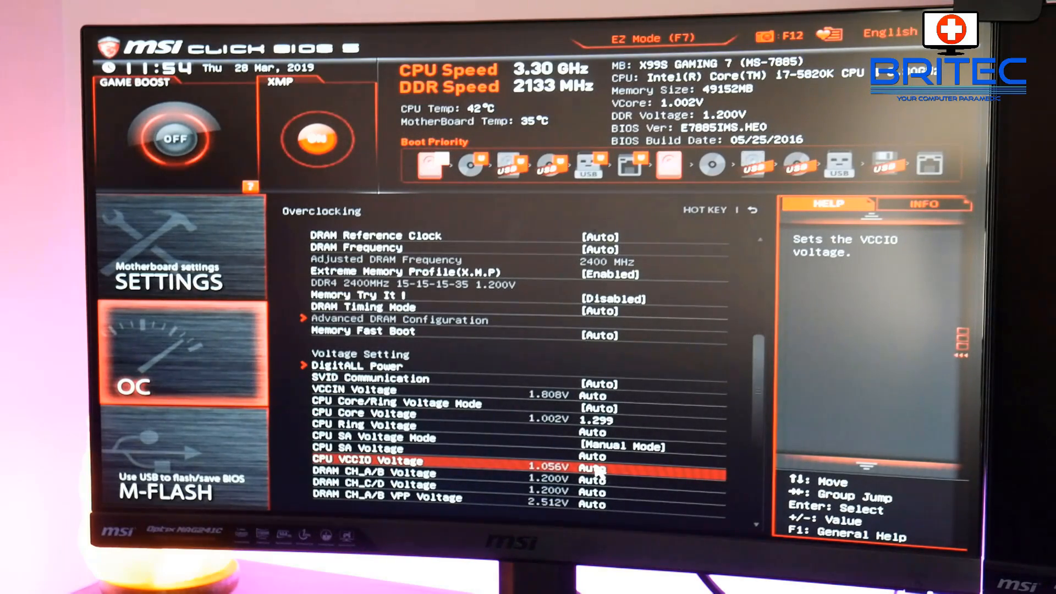
- Scroll through the remaining voltage settings, including CPU VCCIO and ring voltage
{"action": "scroll", "scroll_direction": "down", "scroll_amount": 3}
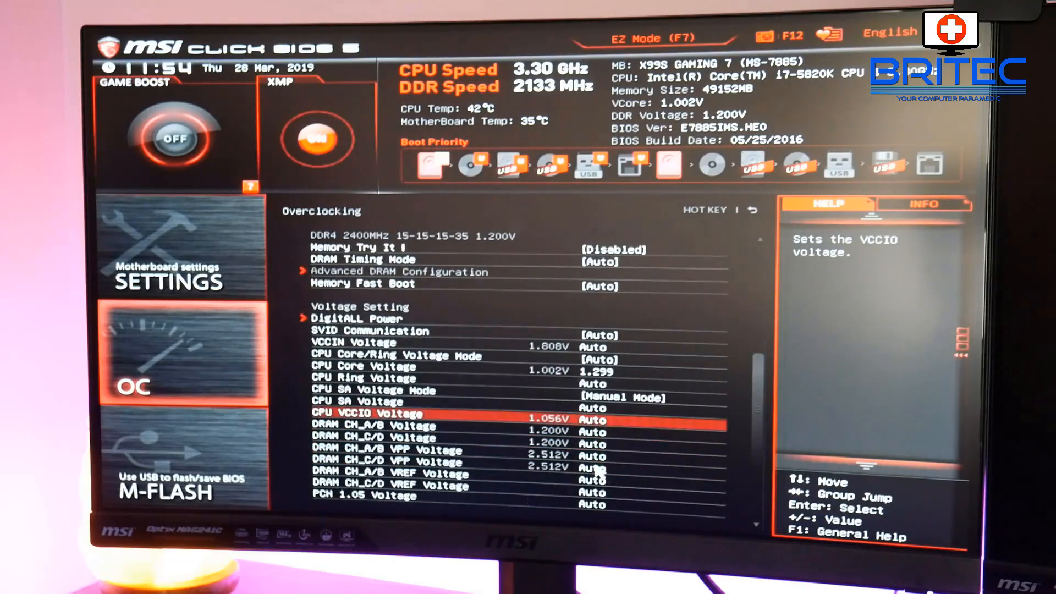
{"action": "scroll", "scroll_direction": "down", "scroll_amount": 3}
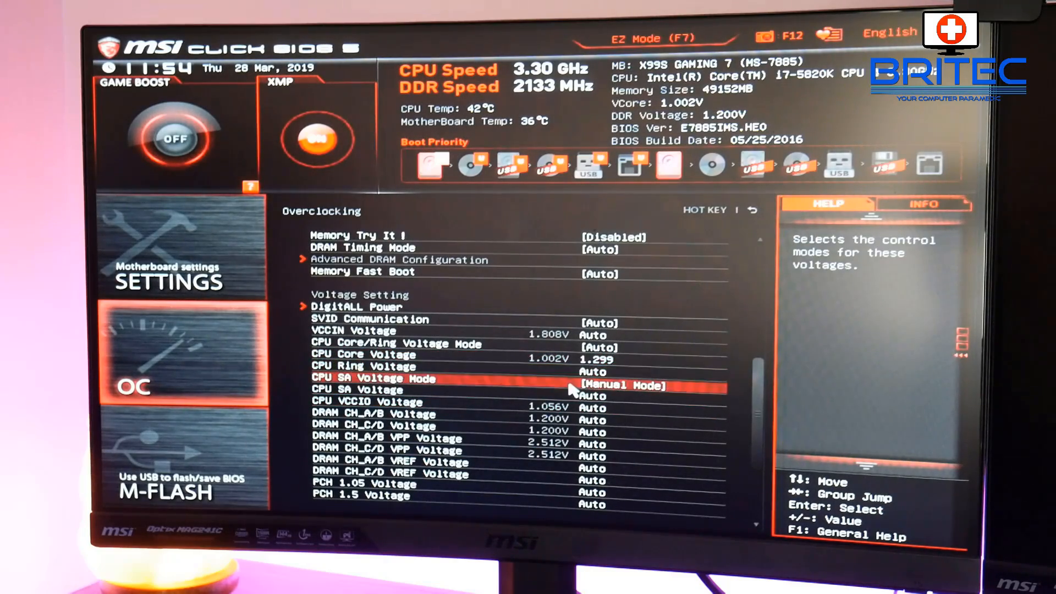
{"action": "key", "text": "up"}
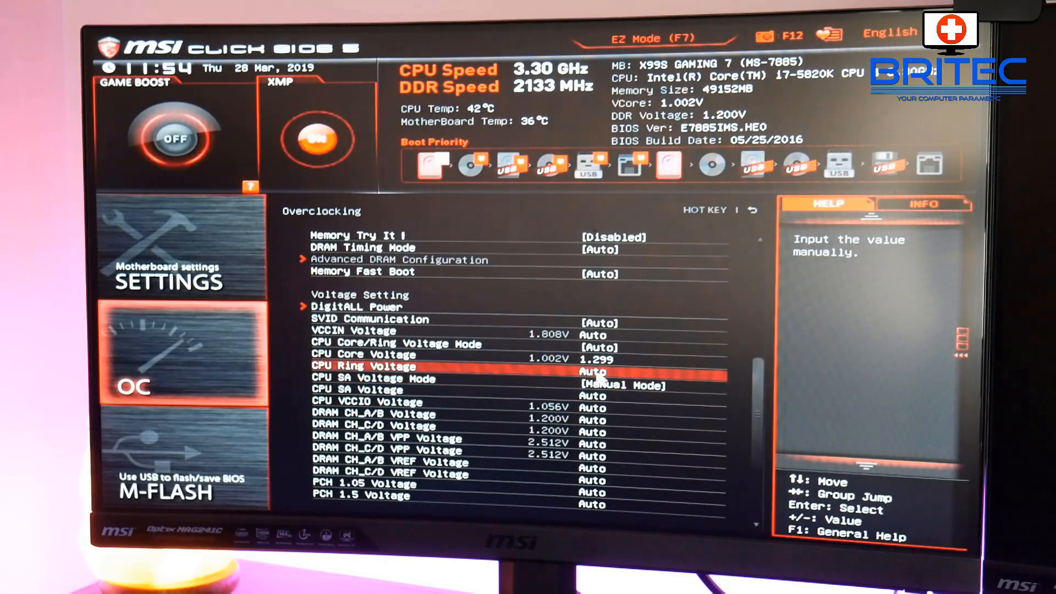
{"action": "scroll", "scroll_direction": "up", "scroll_amount": 3}
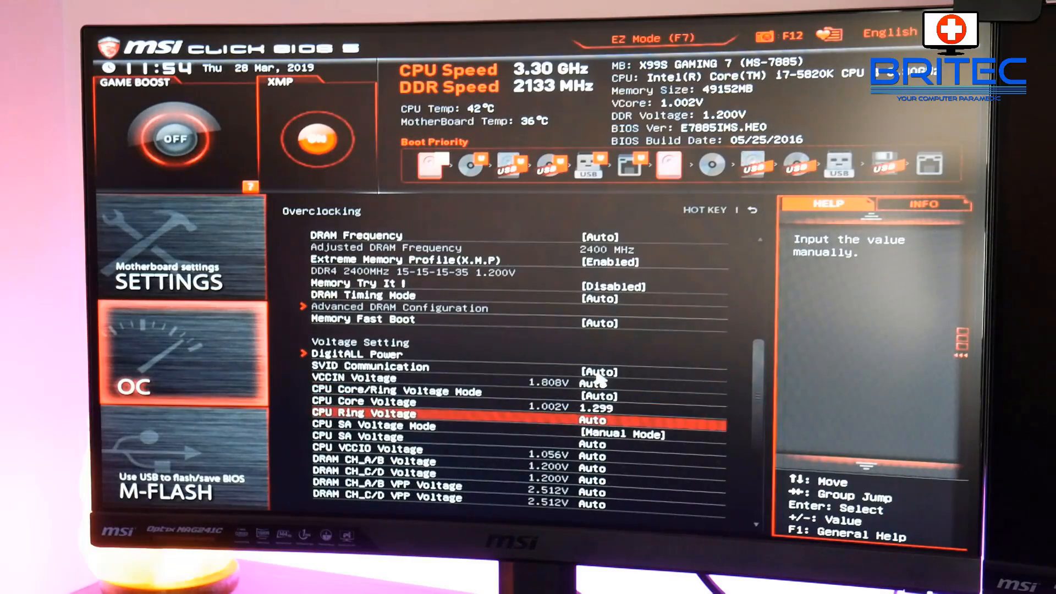
- Save the 44x / 1.299 V overclock with F10, confirm Yes and reboot into Windows
{"action": "scroll", "scroll_direction": "up", "scroll_amount": 3}
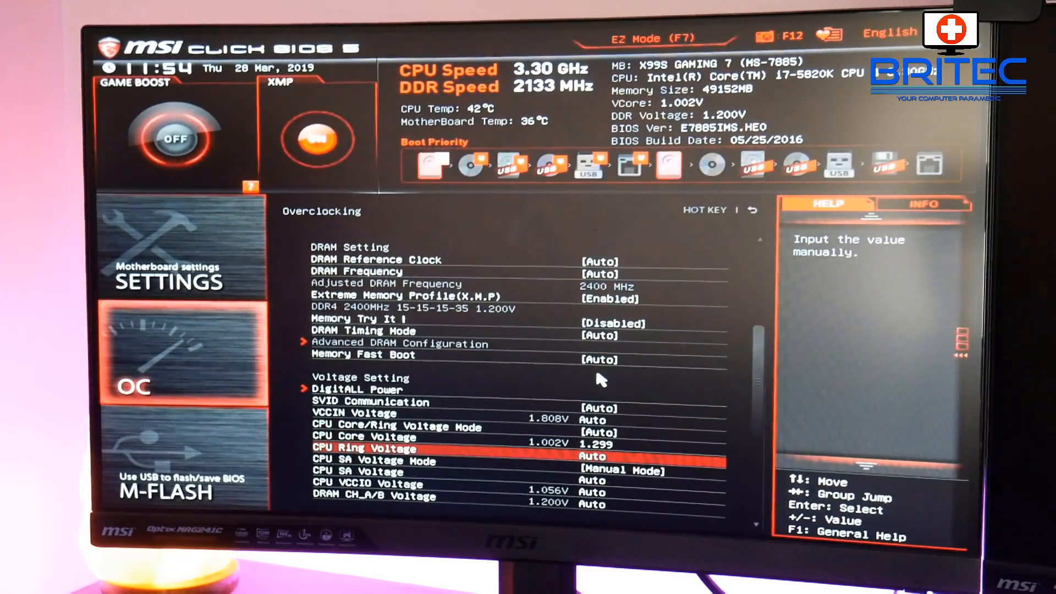
{"action": "scroll", "scroll_direction": "up", "scroll_amount": 3}
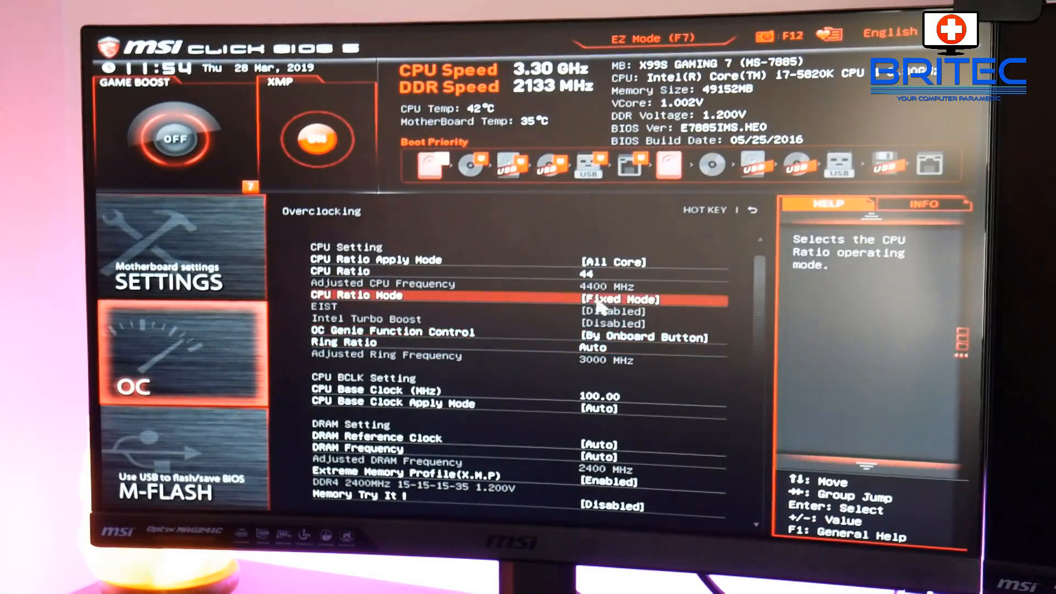
{"action": "key", "text": "down"}
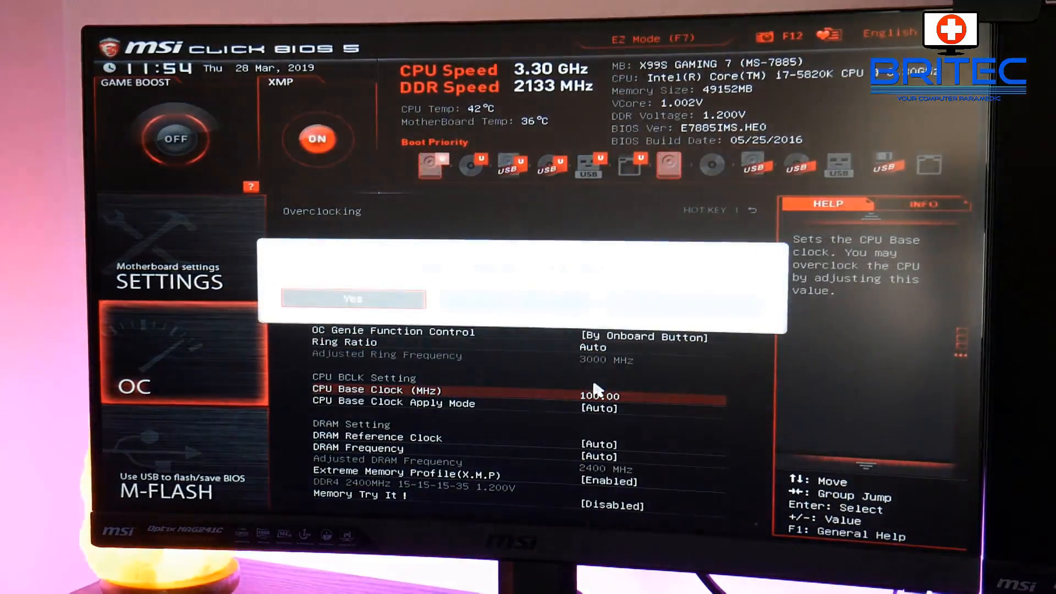
{"action": "left_click", "coordinate": [353, 299]}
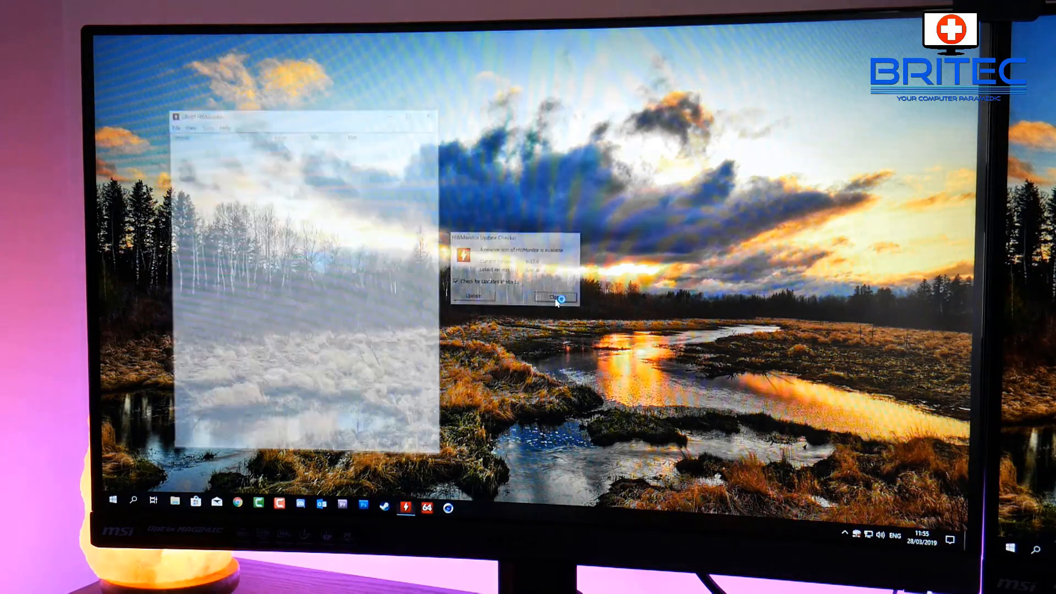
- Dismiss the HWMonitor update prompt and bring up Cinebench R15, HWMonitor clocks and NZXT CAM
{"action": "left_click", "coordinate": [556, 297]}
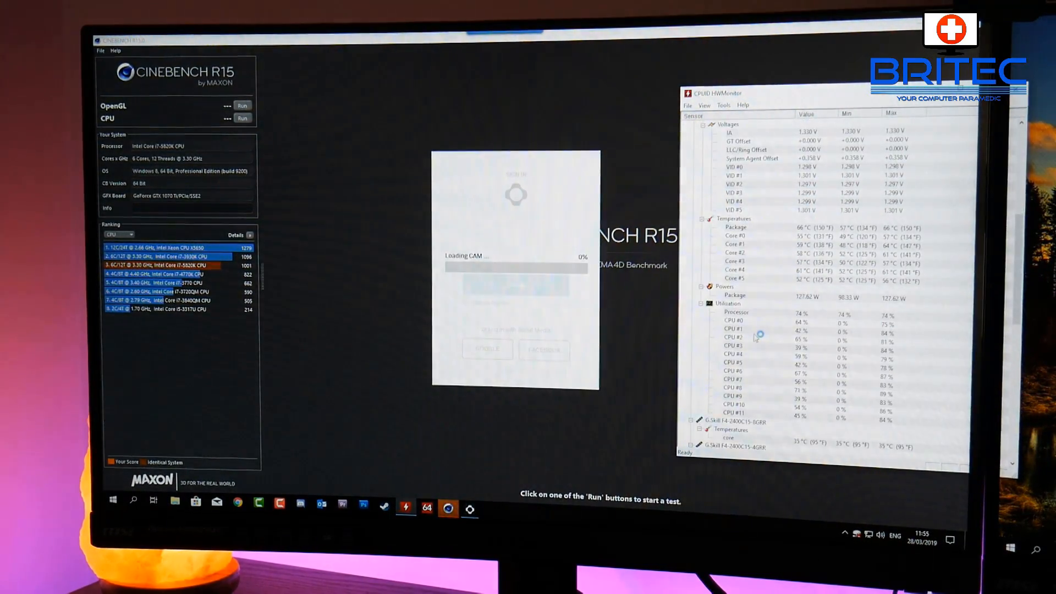
{"action": "scroll", "scroll_direction": "down", "scroll_amount": 3}
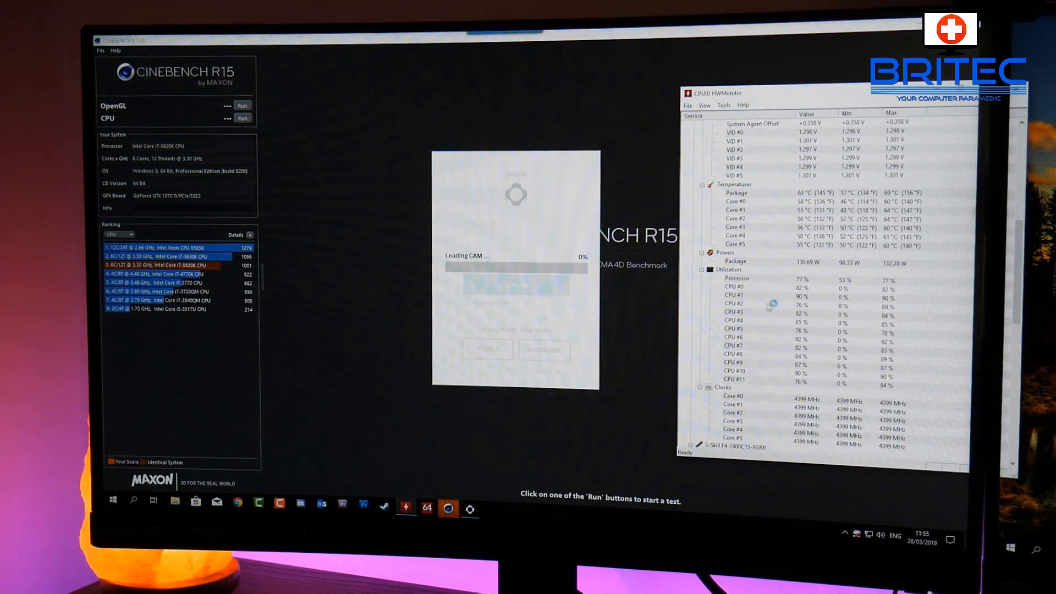
{"action": "left_click", "coordinate": [321, 504]}
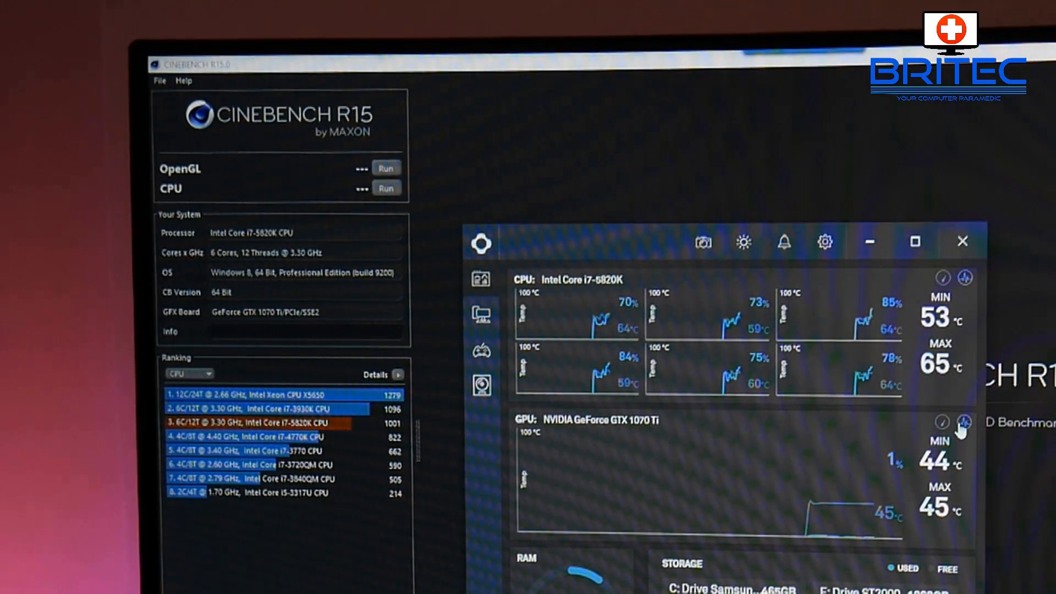
{"action": "left_click", "coordinate": [965, 422]}
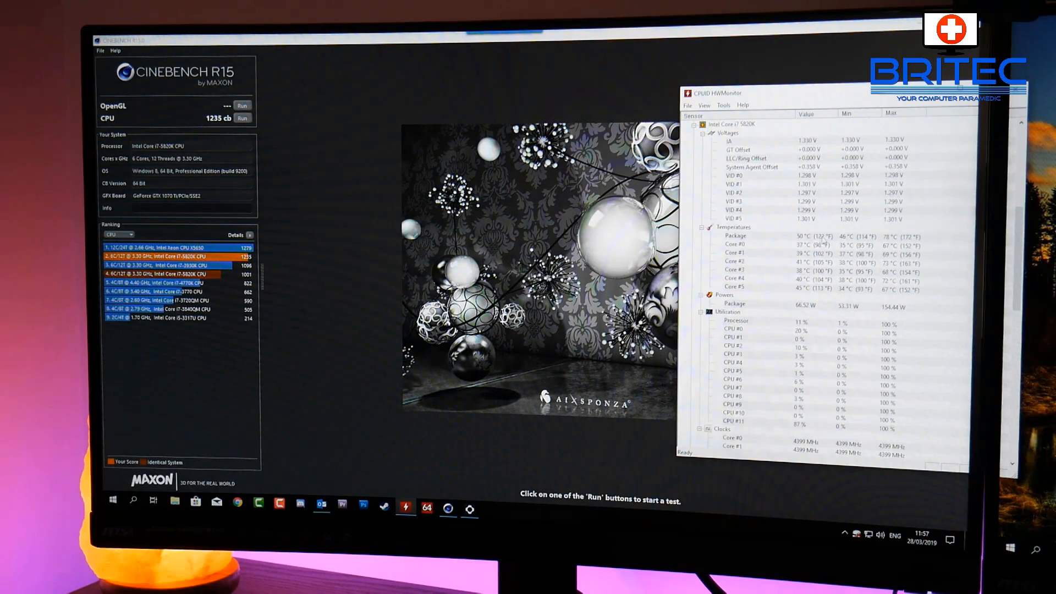
- Run the Cinebench R15 CPU benchmark to completion, scoring 1235 cb
{"action": "scroll", "scroll_direction": "down", "scroll_amount": 3}
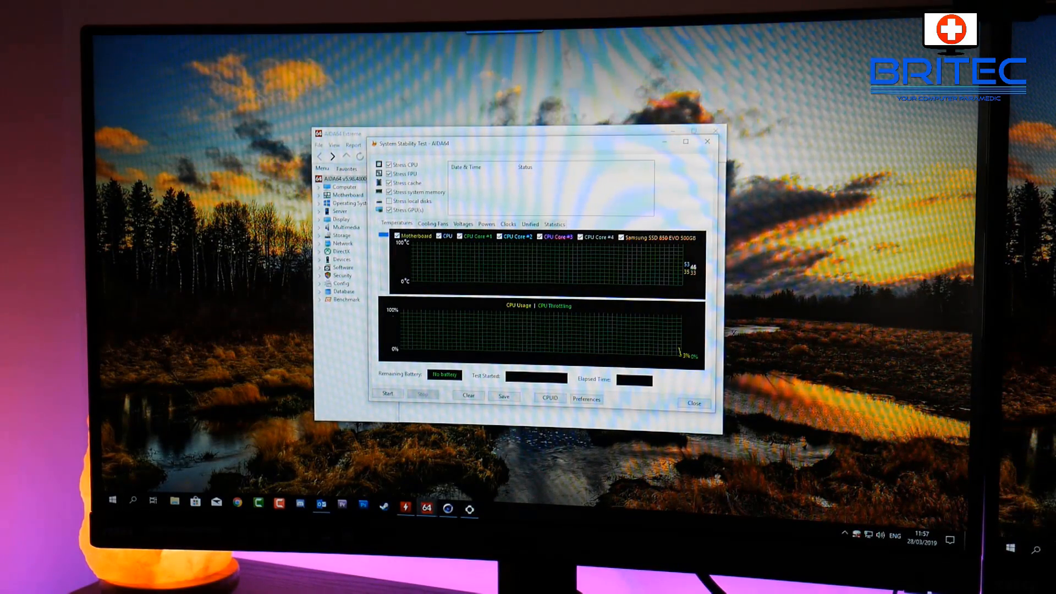
- Run the AIDA64 stability test at 100% CPU load beside HWMonitor, then stop it
{"action": "left_click", "coordinate": [388, 393]}
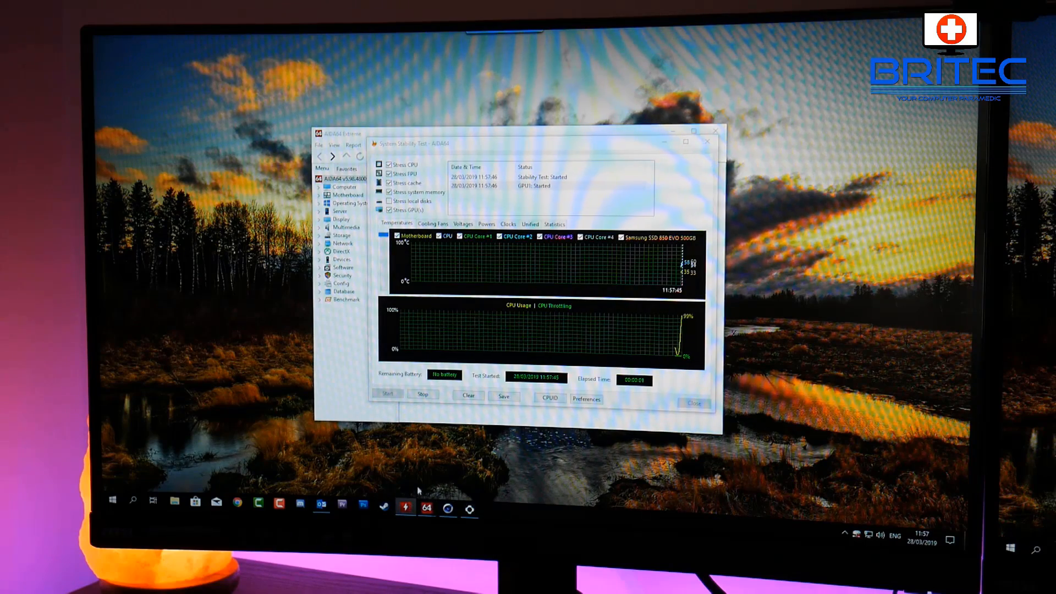
{"action": "left_click", "coordinate": [549, 398]}
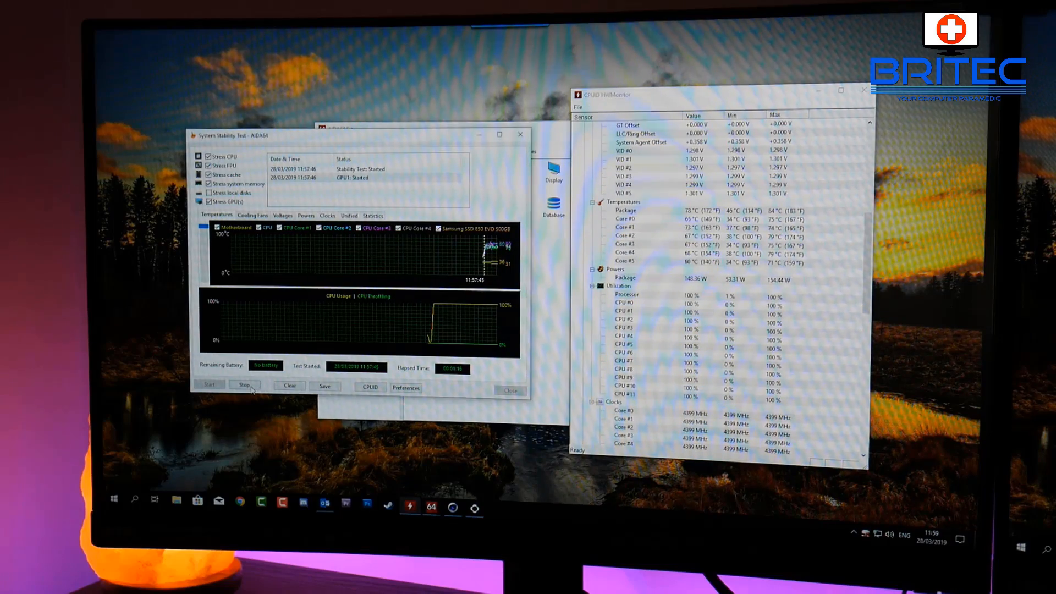
{"action": "left_click", "coordinate": [244, 385]}
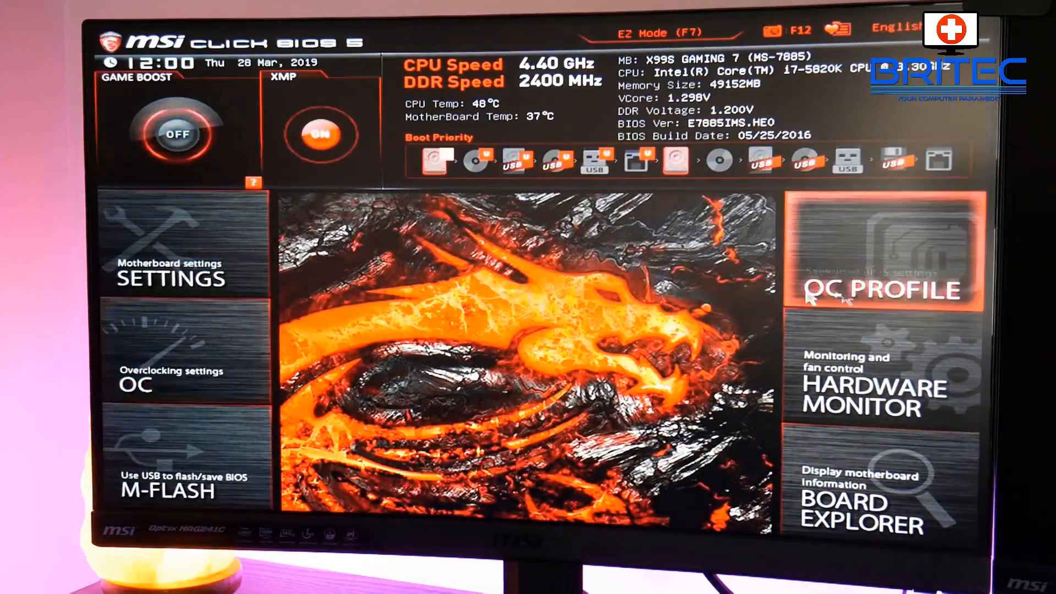
- Name Overclocking Profile 2 '44ghz'
{"action": "left_click", "coordinate": [885, 290]}
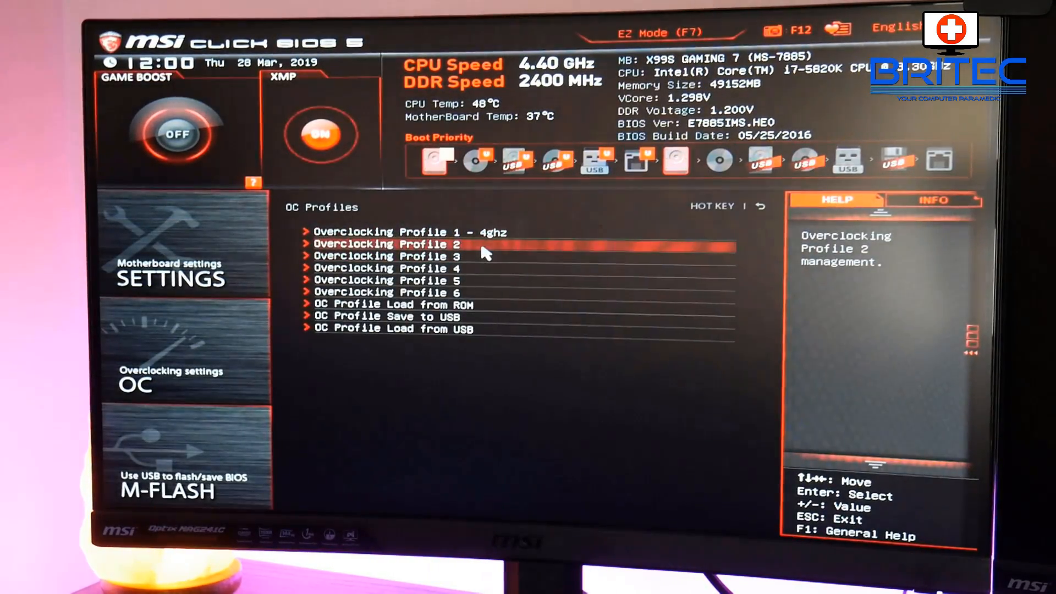
{"action": "left_click", "coordinate": [385, 243]}
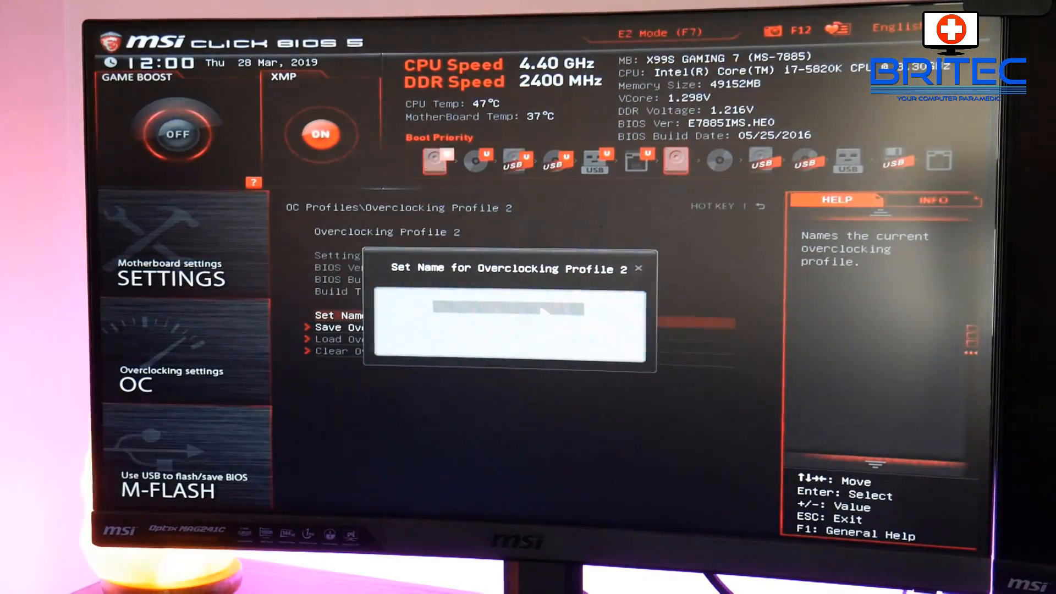
{"action": "type", "text": "44"}
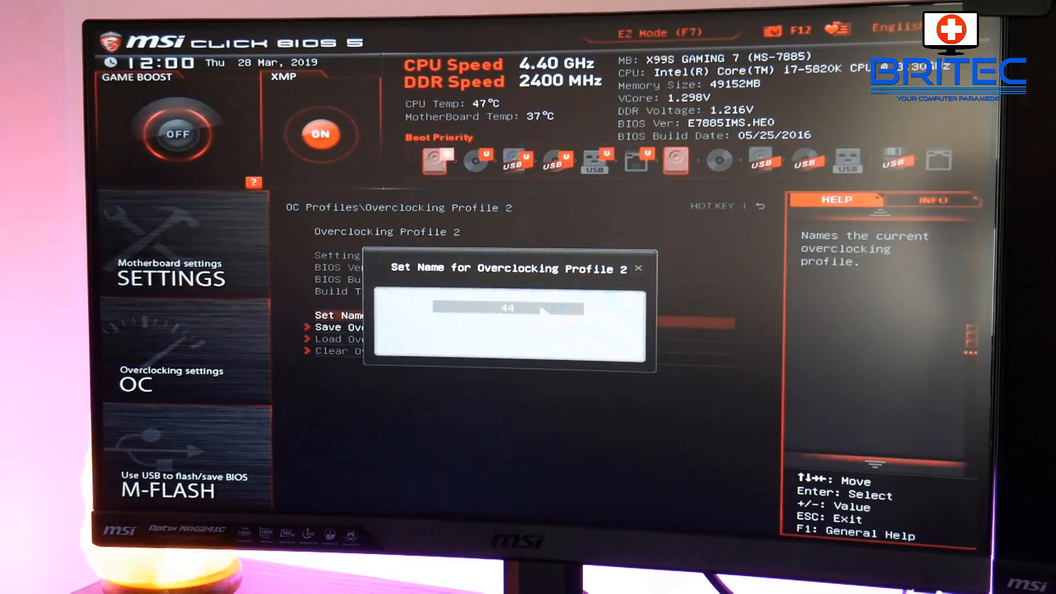
{"action": "type", "text": "ghz"}
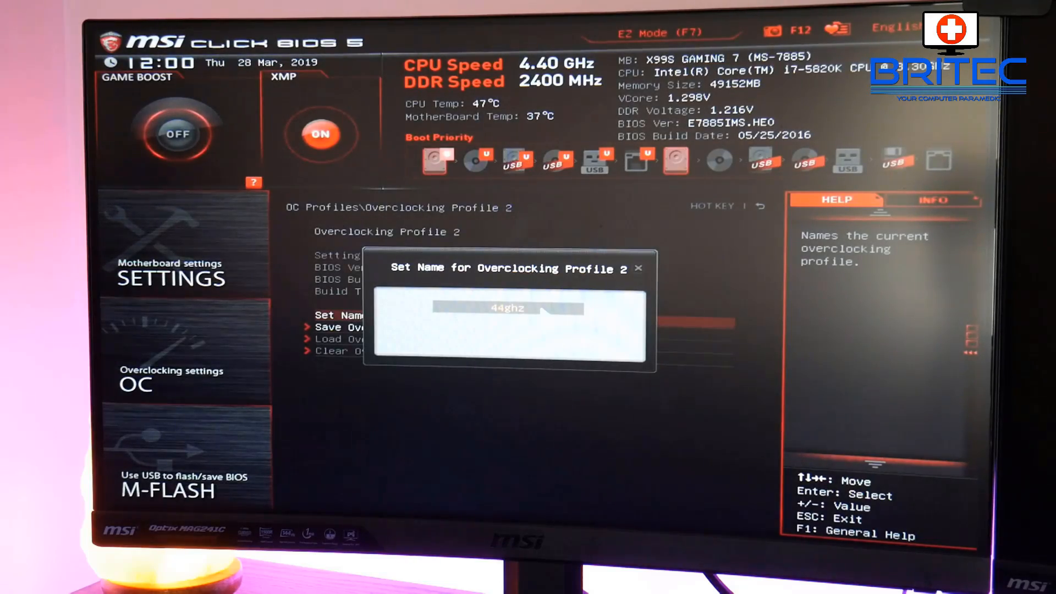
{"action": "key", "text": "Return"}
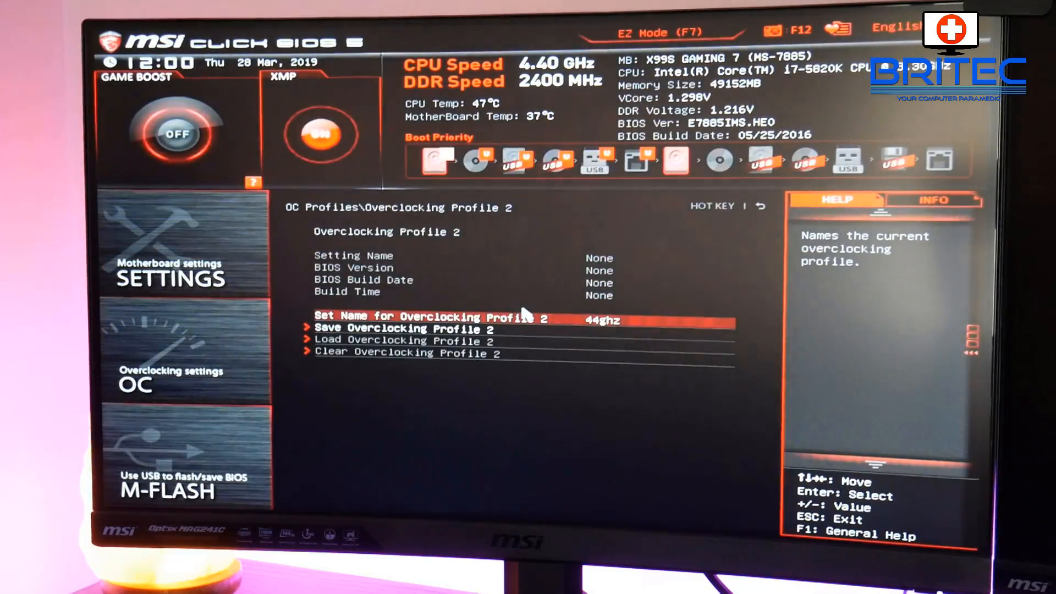
- Save the current settings into Profile 2 and return to the main Settings menu
{"action": "key", "text": "Down"}
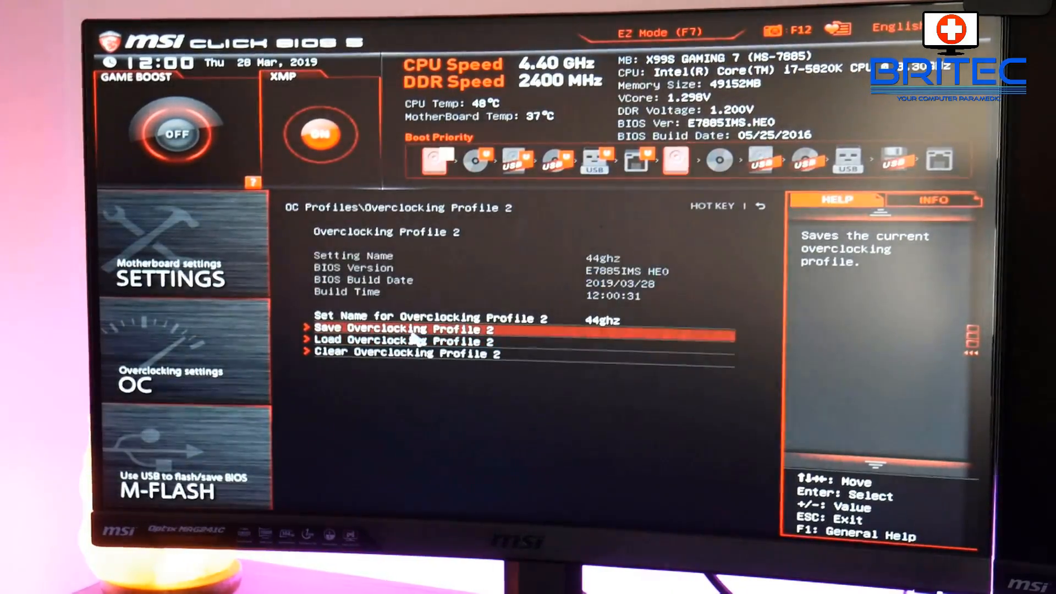
{"action": "key", "text": "Down"}
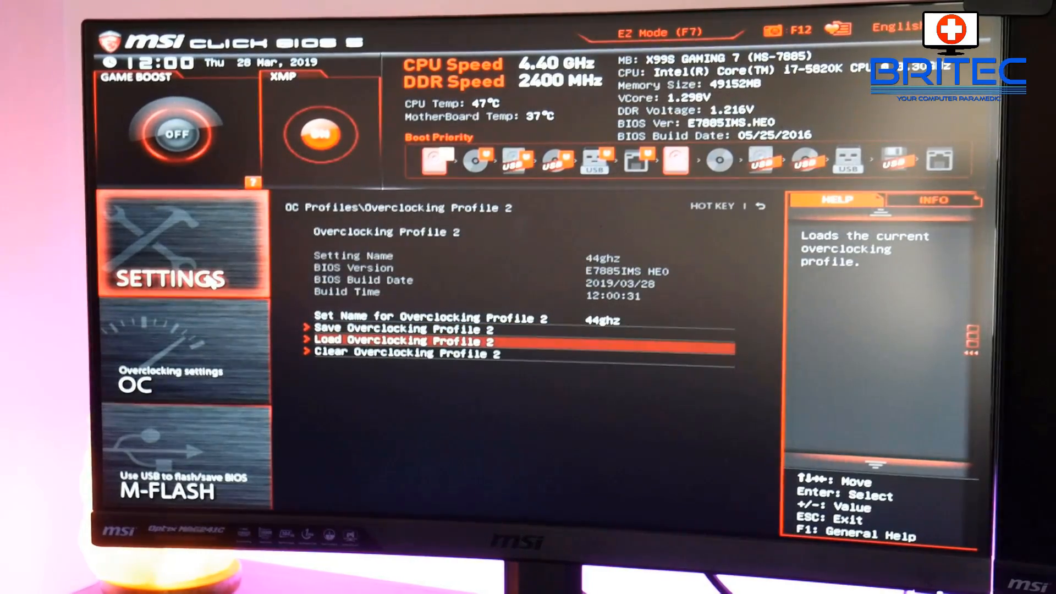
{"action": "key", "text": "Escape"}
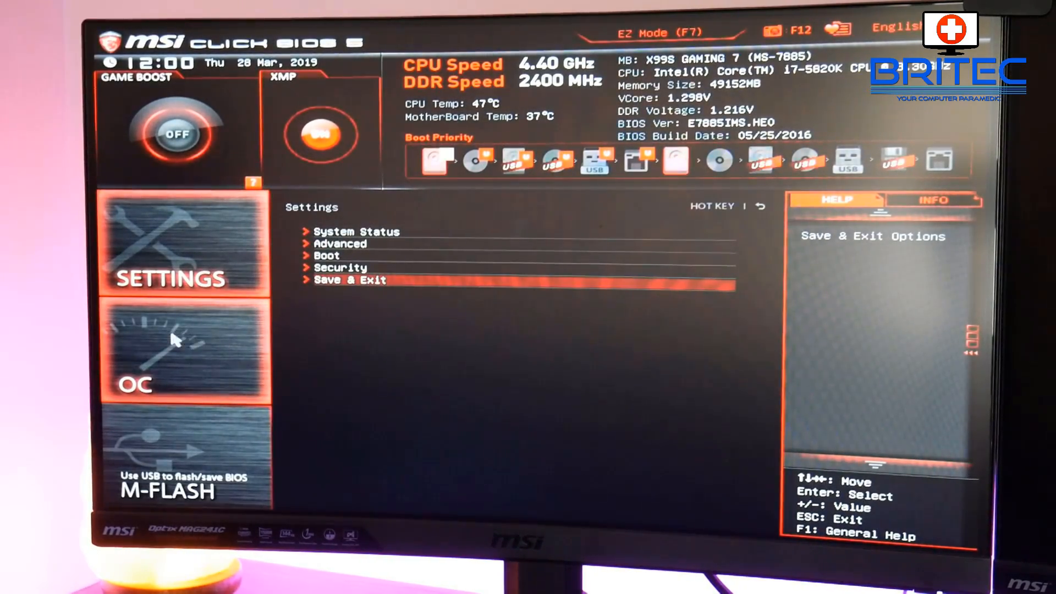
{"action": "mouse_move", "coordinate": [188, 350]}
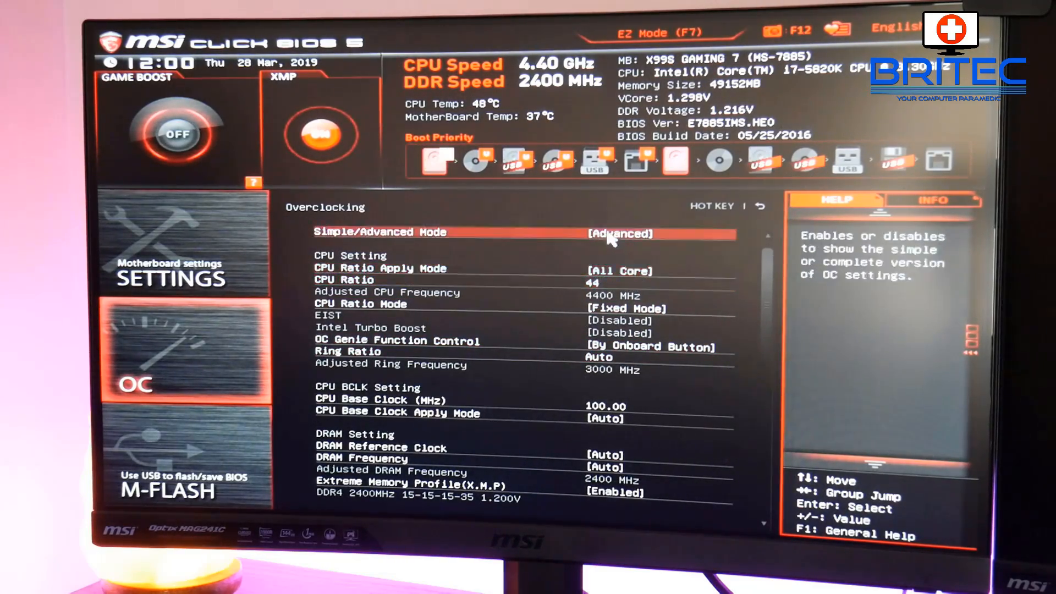
- Switch overclocking back to Simple mode and save the BIOS changes via Save & Exit
{"action": "left_click", "coordinate": [618, 233]}
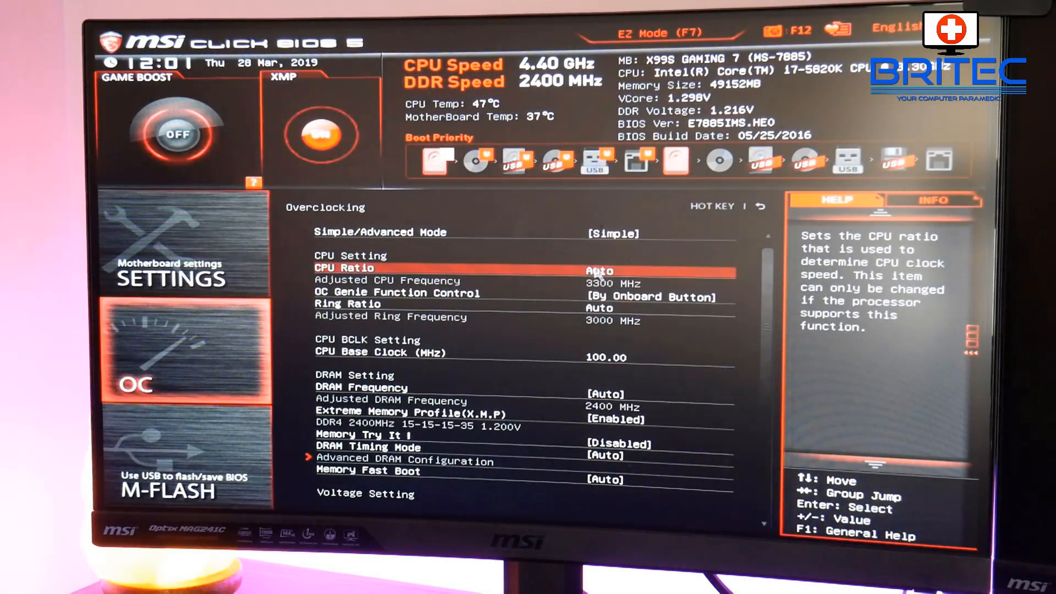
{"action": "key", "text": "down"}
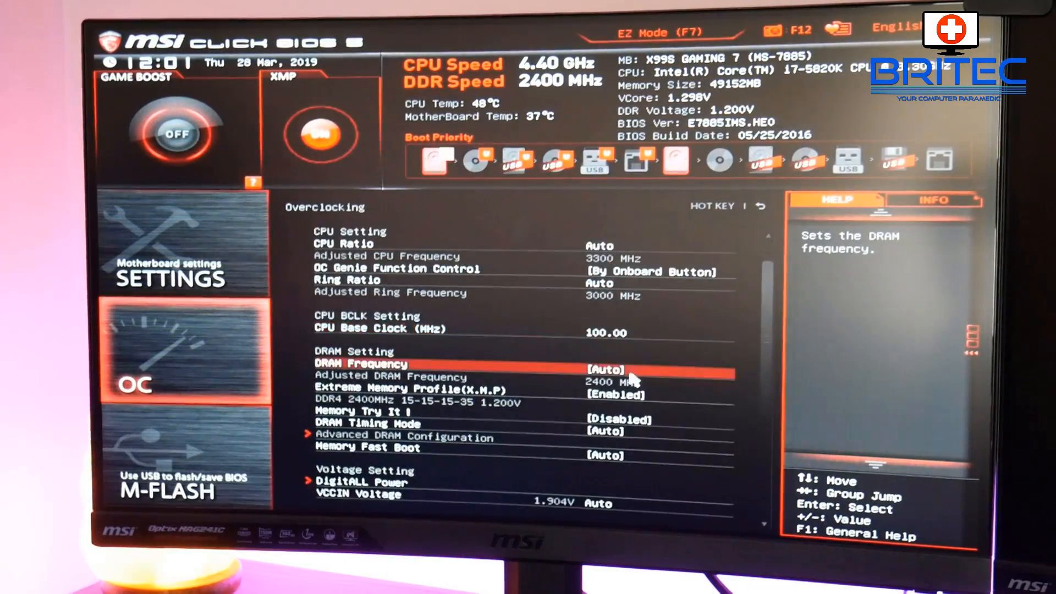
{"action": "scroll", "scroll_direction": "down", "scroll_amount": 3}
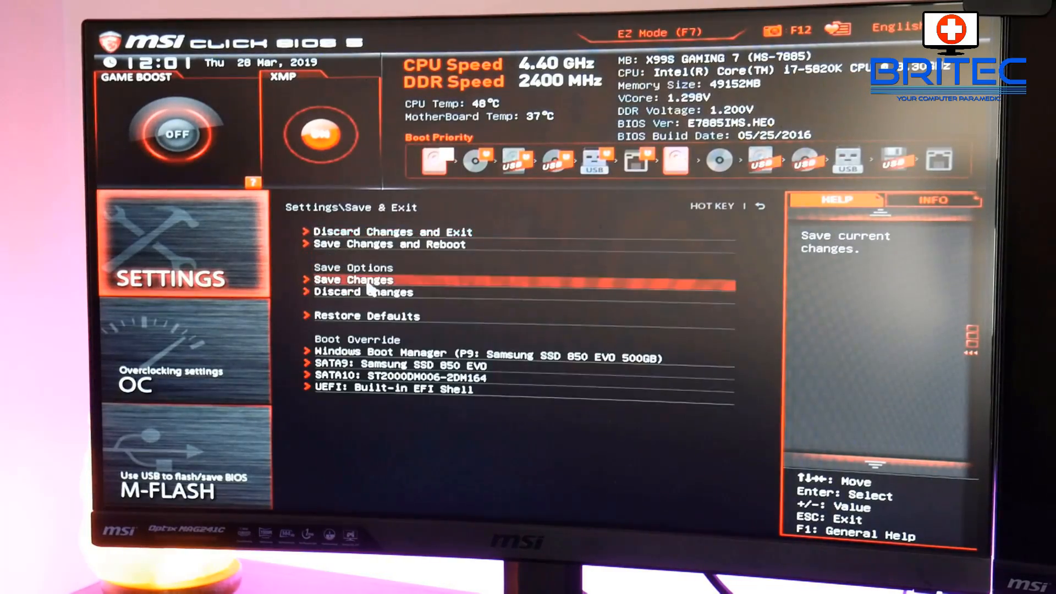
{"action": "key", "text": "up"}
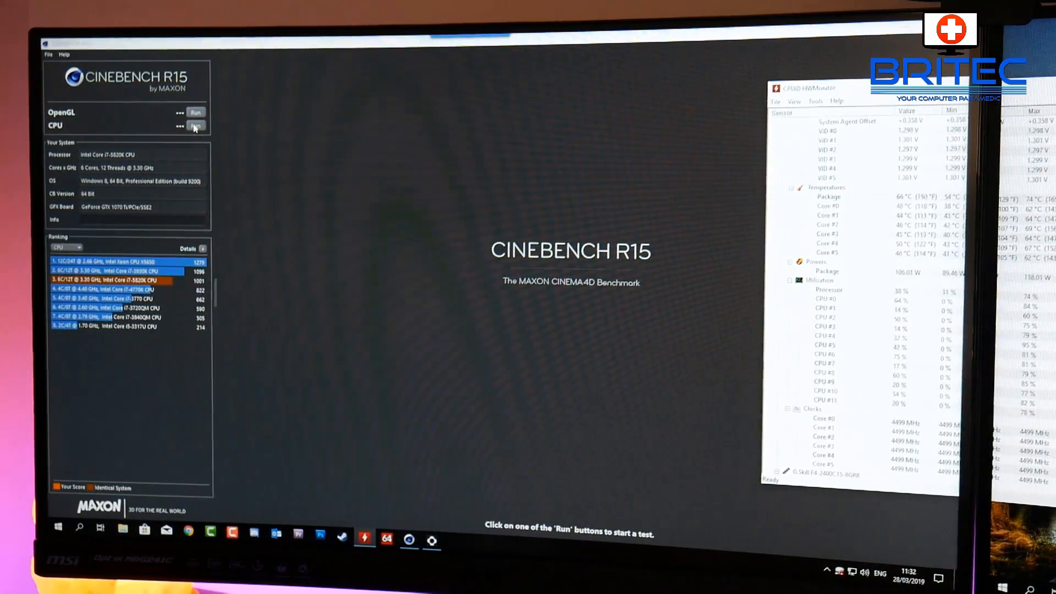
- Start the CPU render test from the Run button in Cinebench R15
{"action": "left_click", "coordinate": [196, 125]}
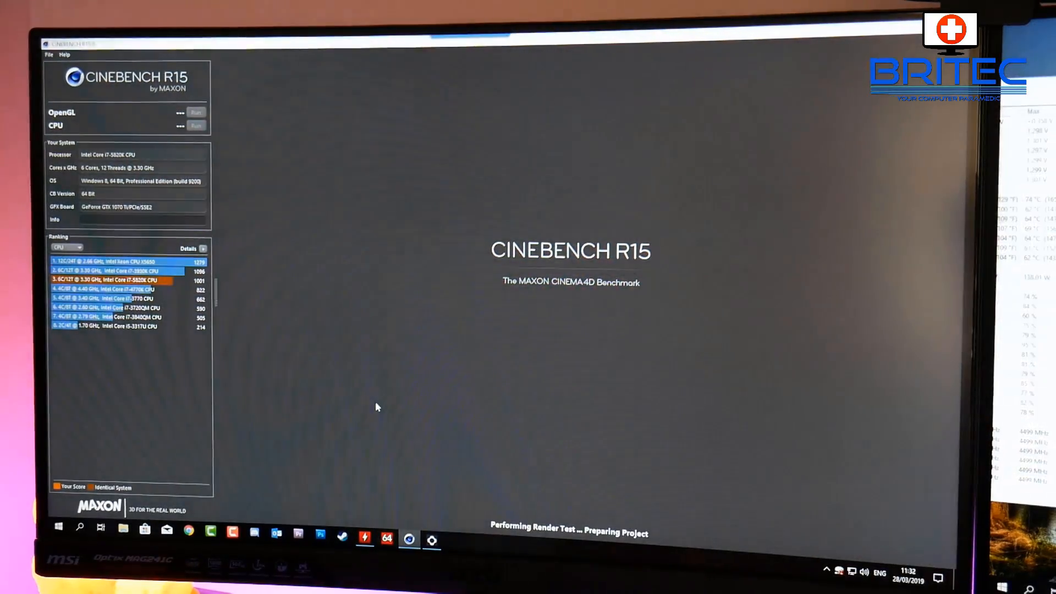
{"action": "left_click", "coordinate": [195, 125]}
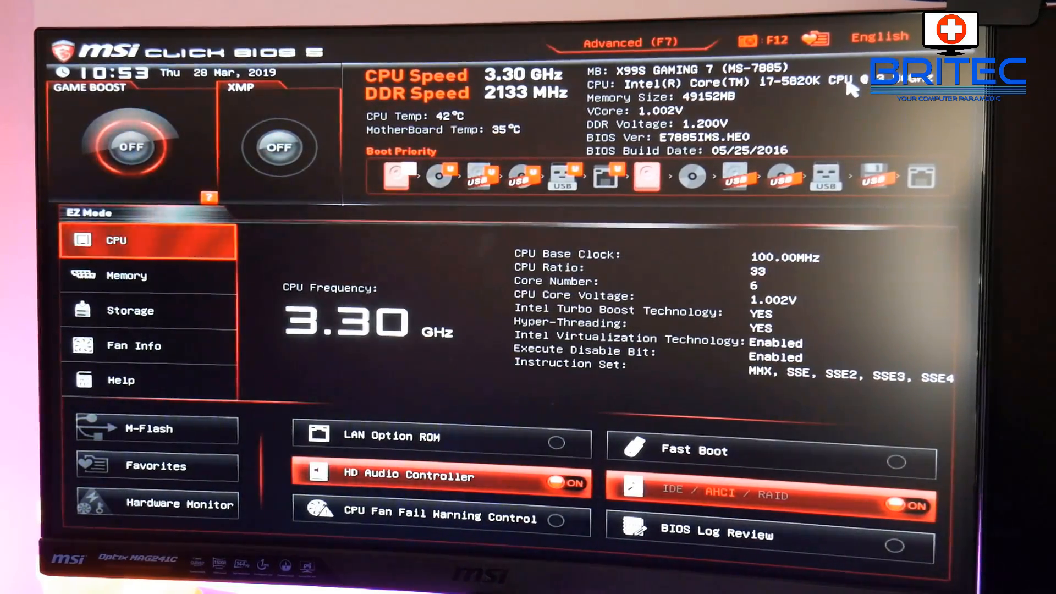
{"action": "mouse_move", "coordinate": [933, 343]}
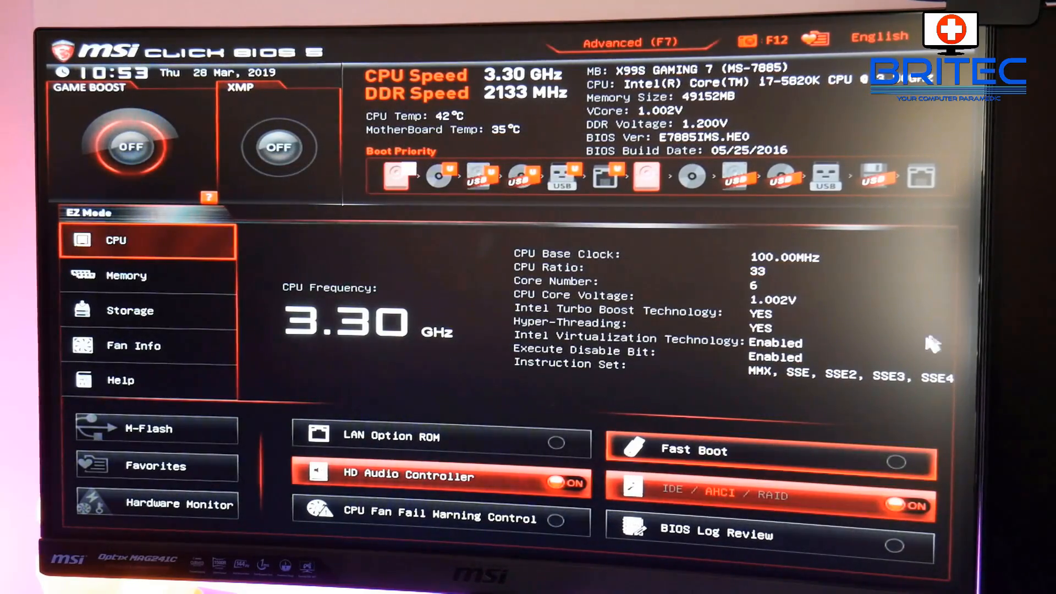
{"action": "mouse_move", "coordinate": [320, 234]}
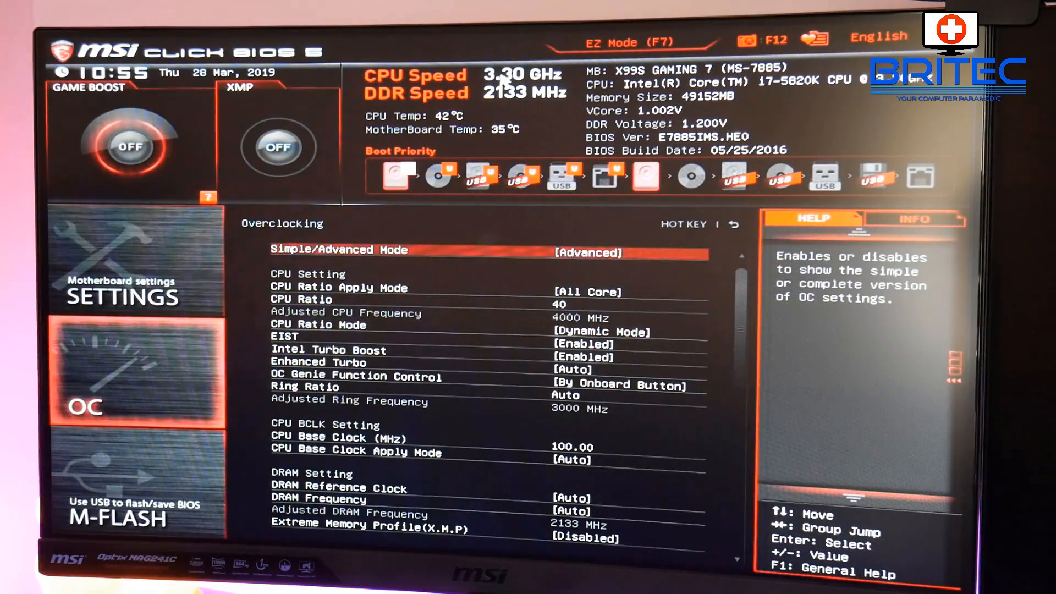
{"action": "mouse_move", "coordinate": [521, 254]}
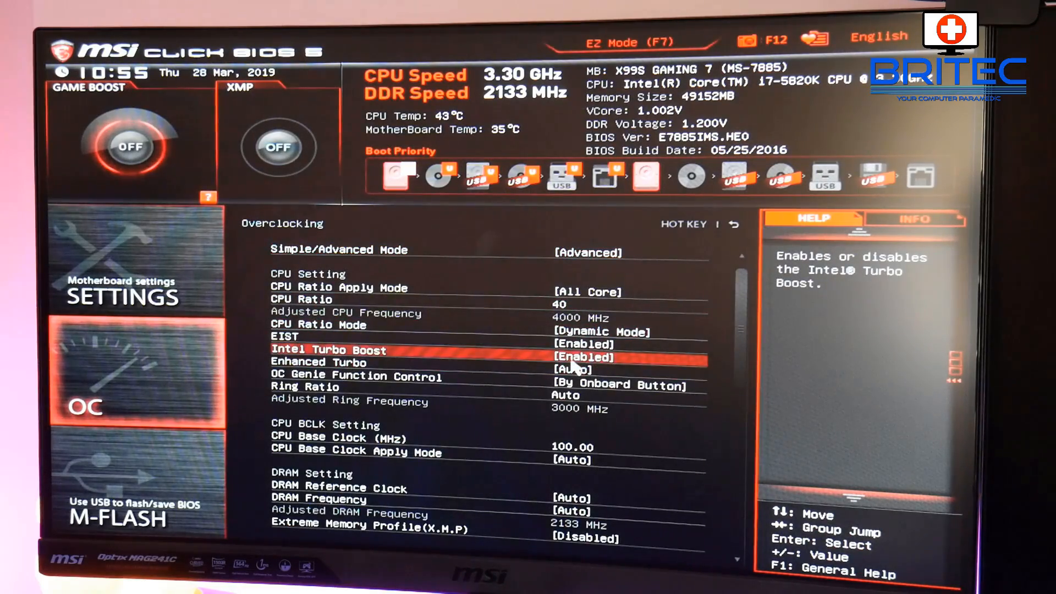
{"action": "key", "text": "up"}
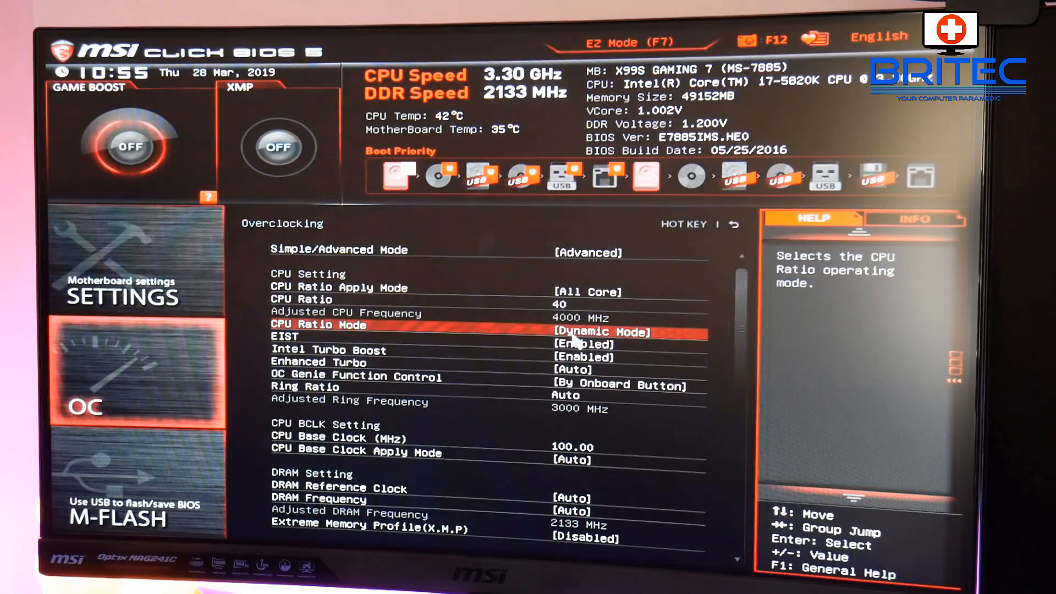
{"action": "key", "text": "Down"}
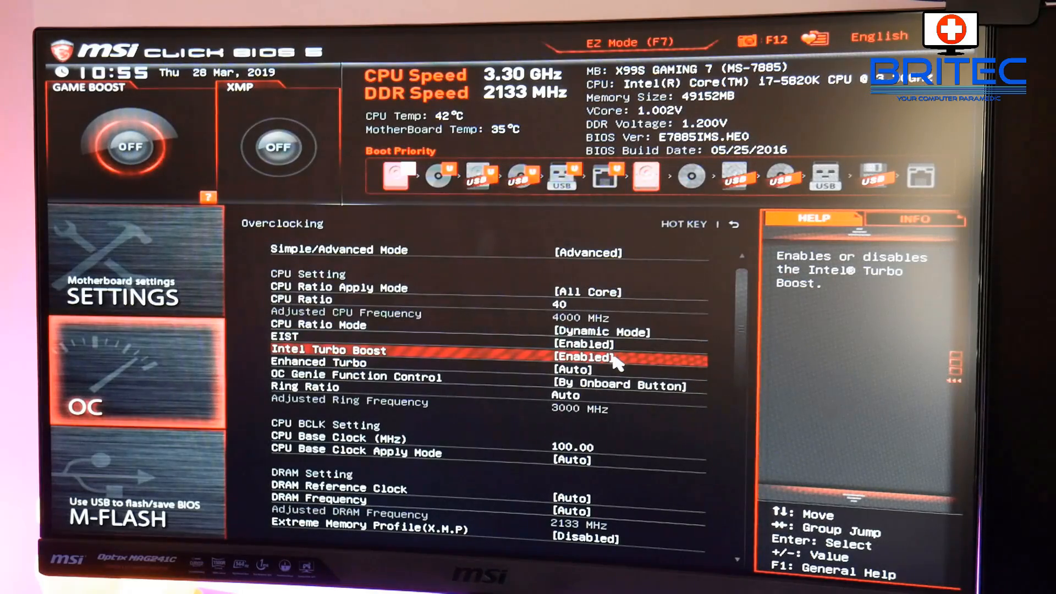
{"action": "key", "text": "up"}
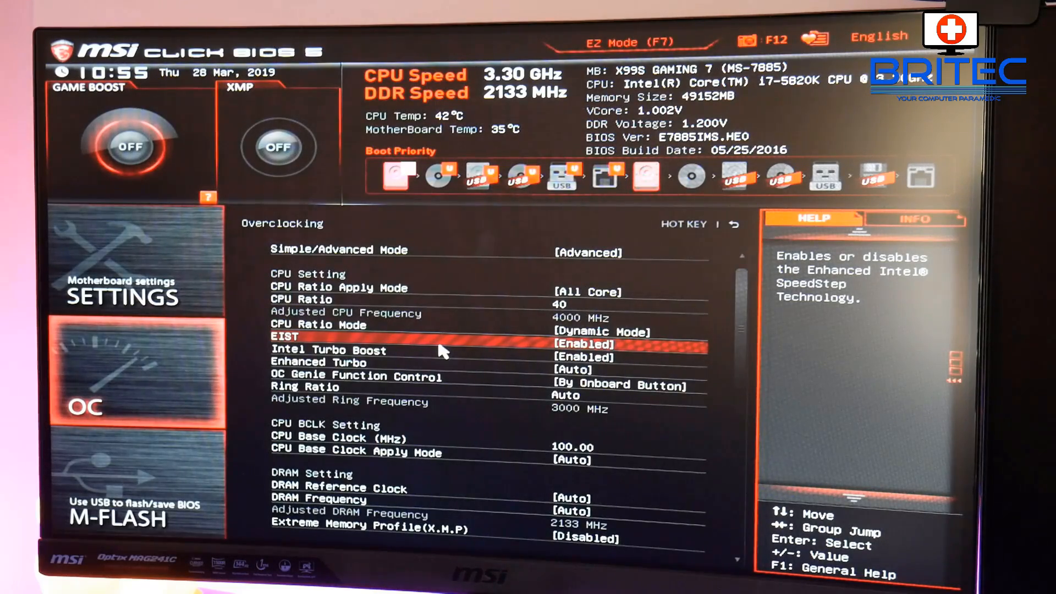
{"action": "key", "text": "down"}
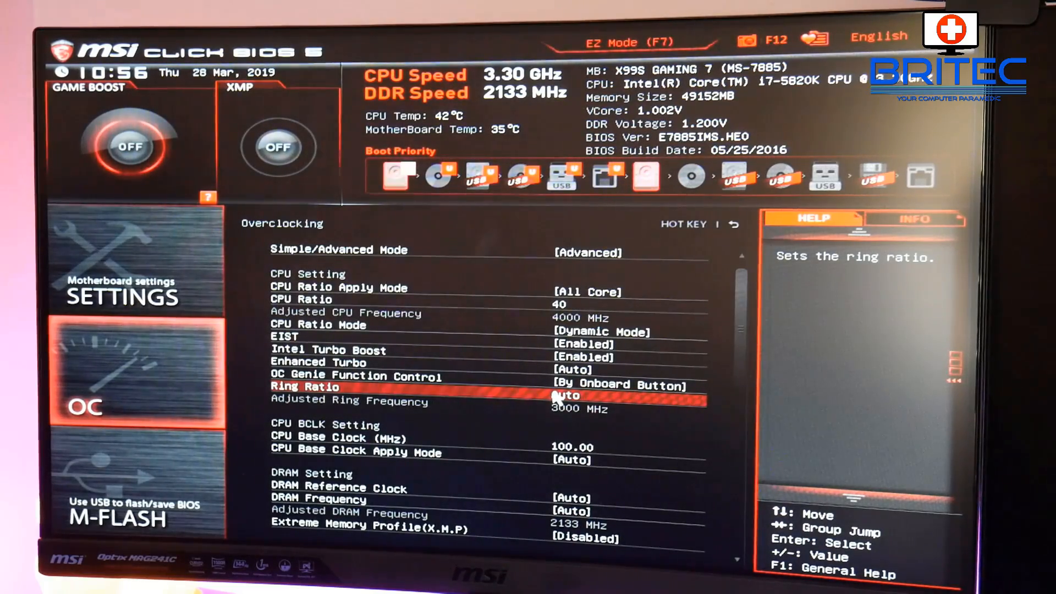
{"action": "mouse_move", "coordinate": [539, 409]}
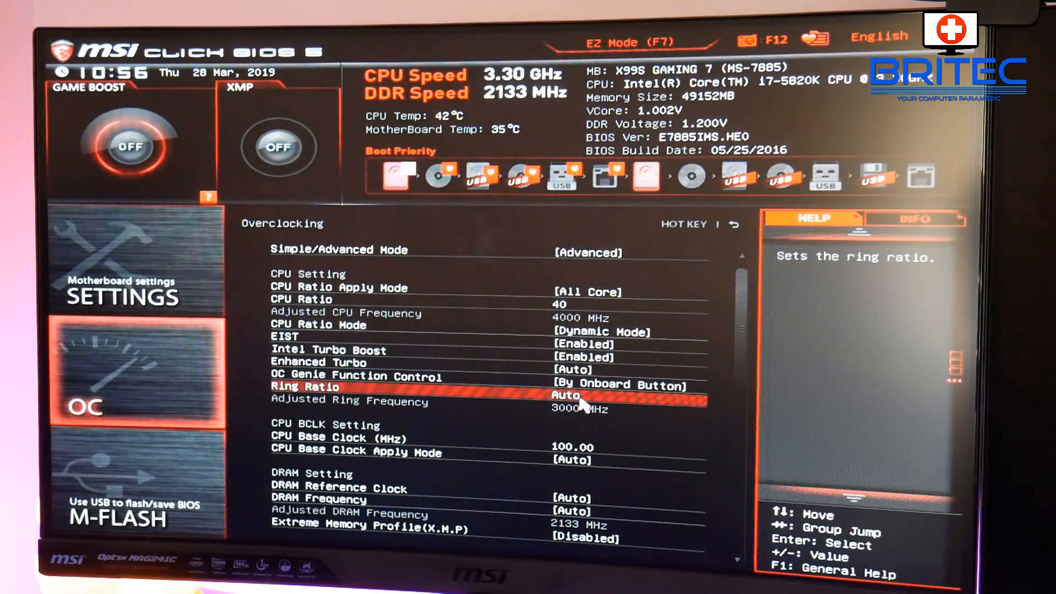
{"action": "key", "text": "Down"}
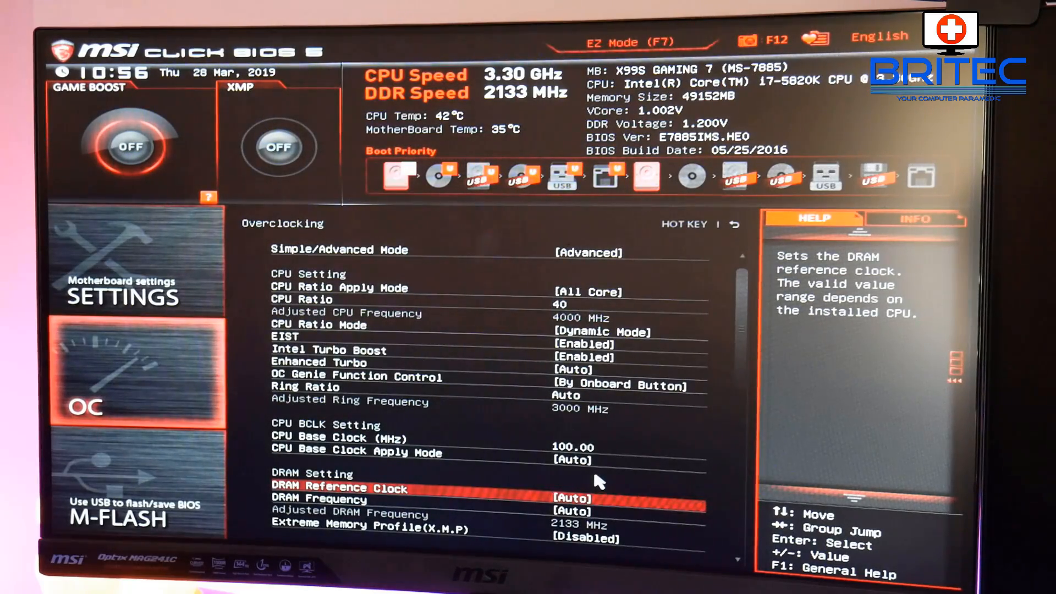
{"action": "scroll", "scroll_direction": "down", "scroll_amount": 3}
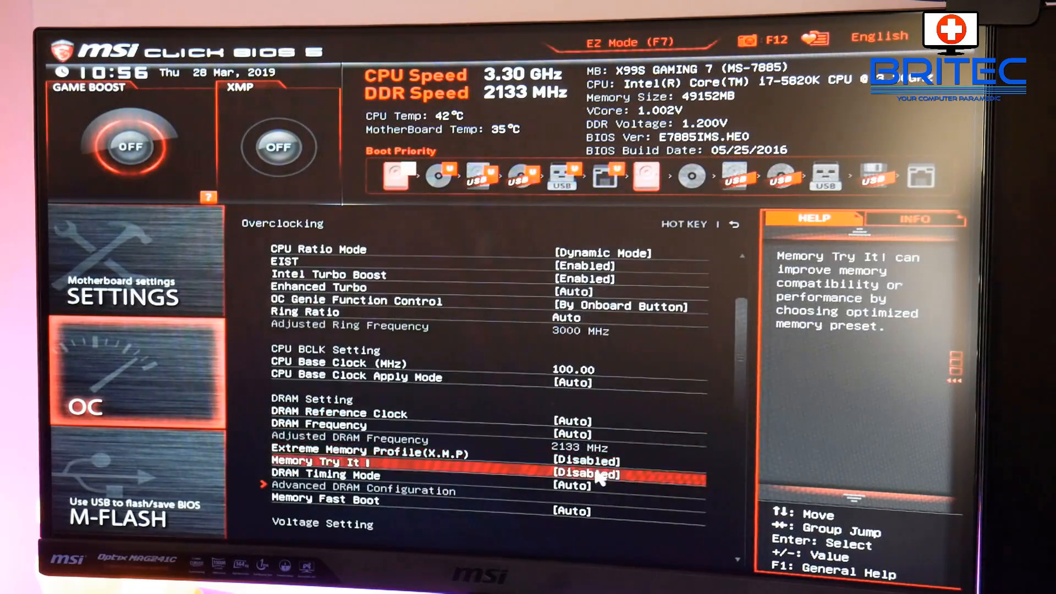
{"action": "scroll", "scroll_direction": "down", "scroll_amount": 3}
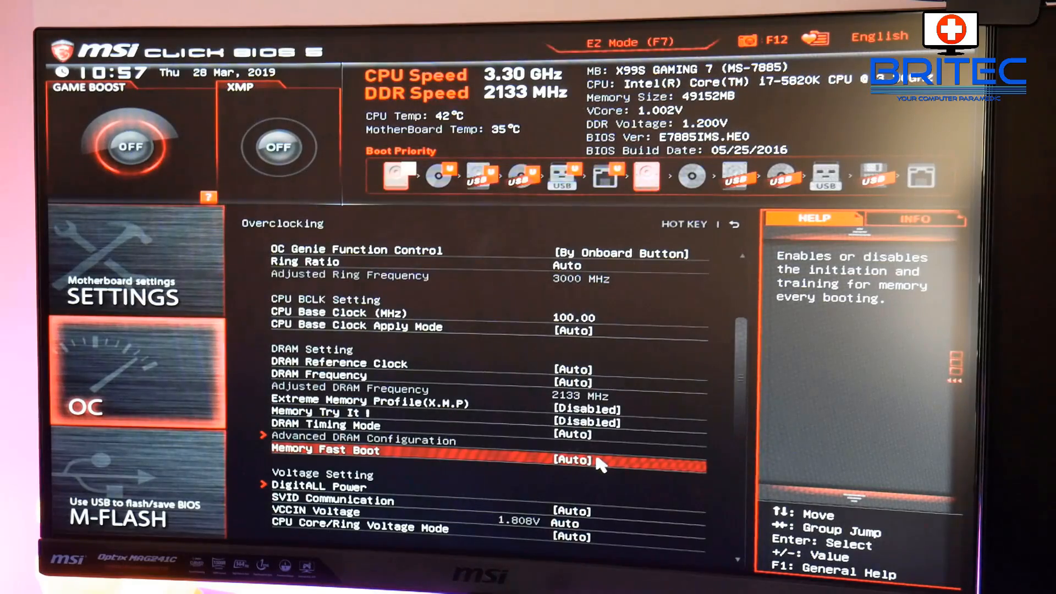
{"action": "scroll", "scroll_direction": "down", "scroll_amount": 3}
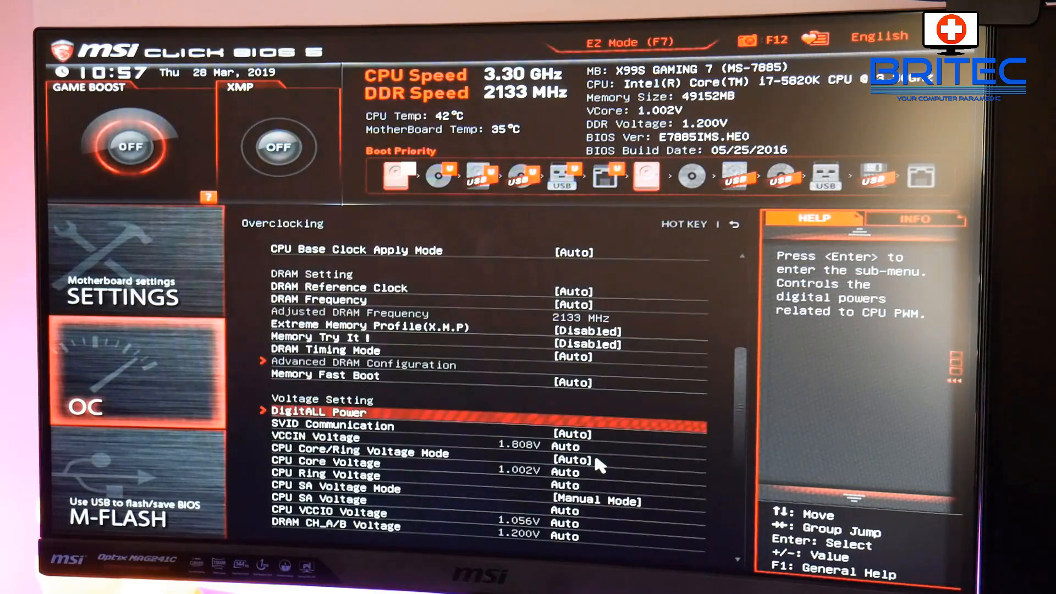
{"action": "key", "text": "Down"}
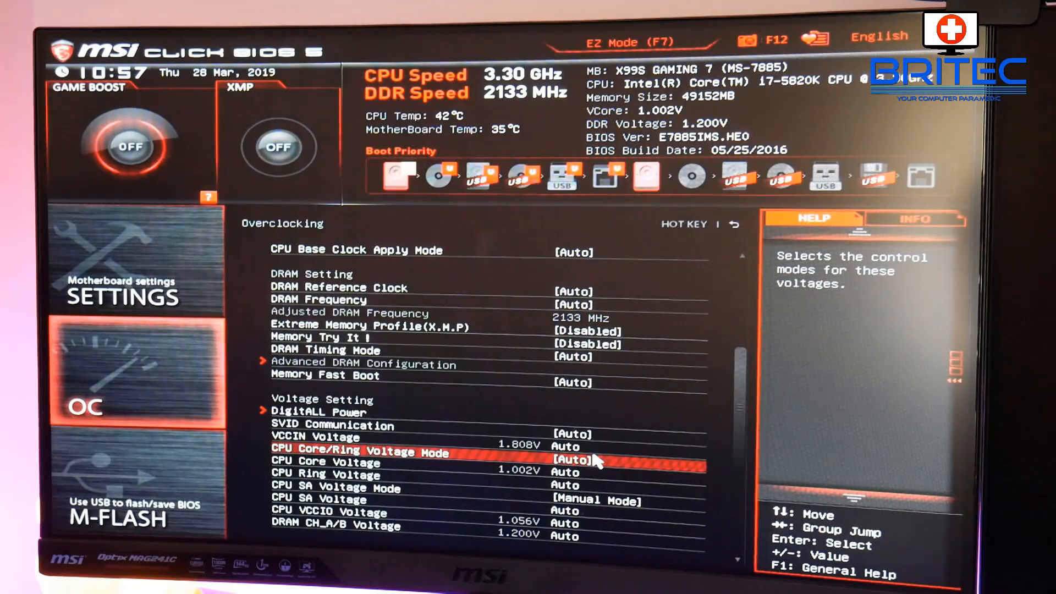
{"action": "key", "text": "up"}
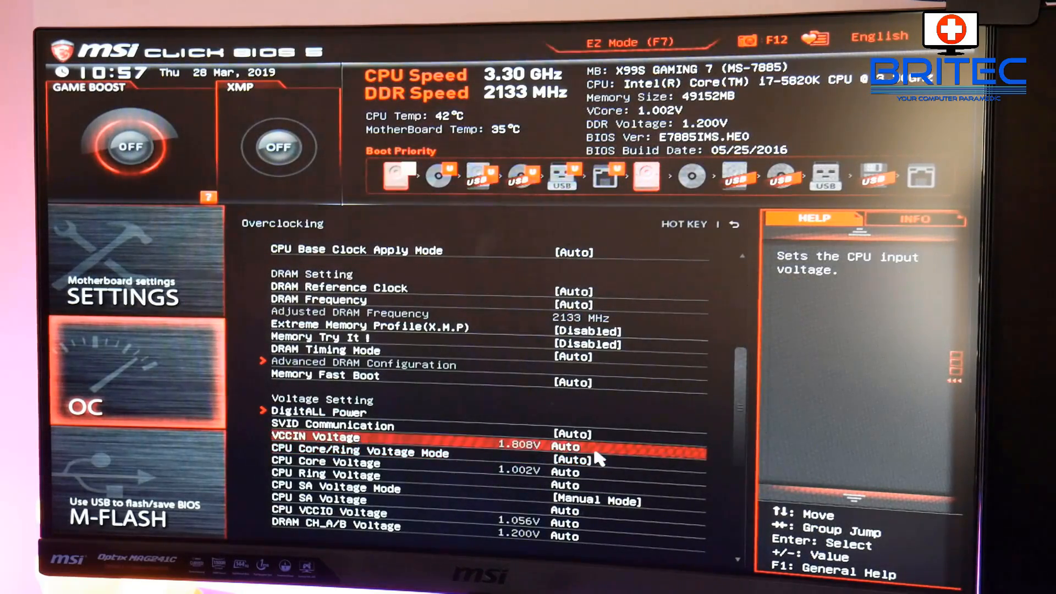
{"action": "key", "text": "Down"}
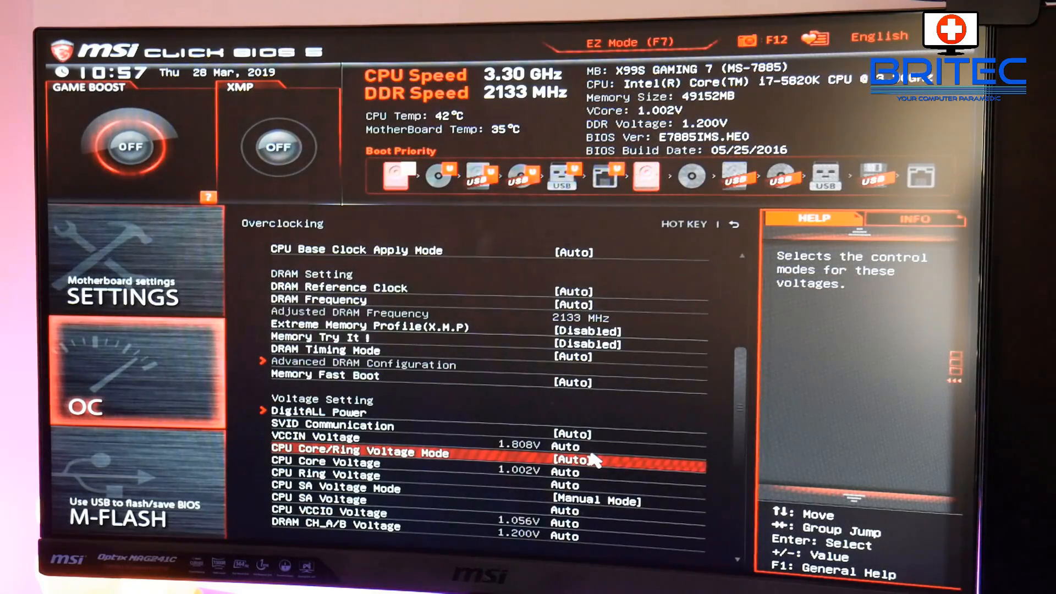
{"action": "key", "text": "Down"}
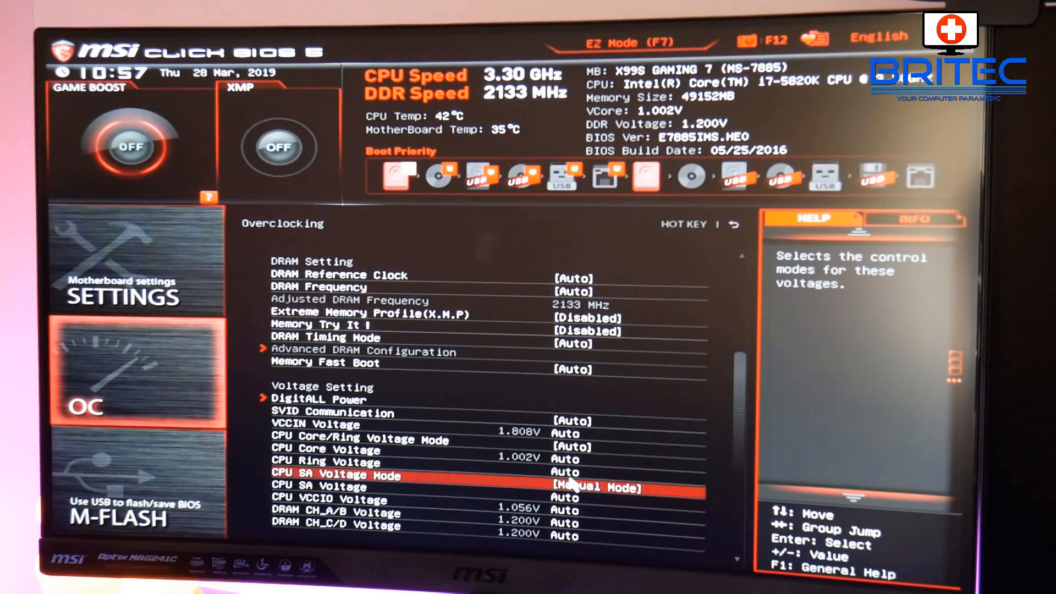
{"action": "key", "text": "up"}
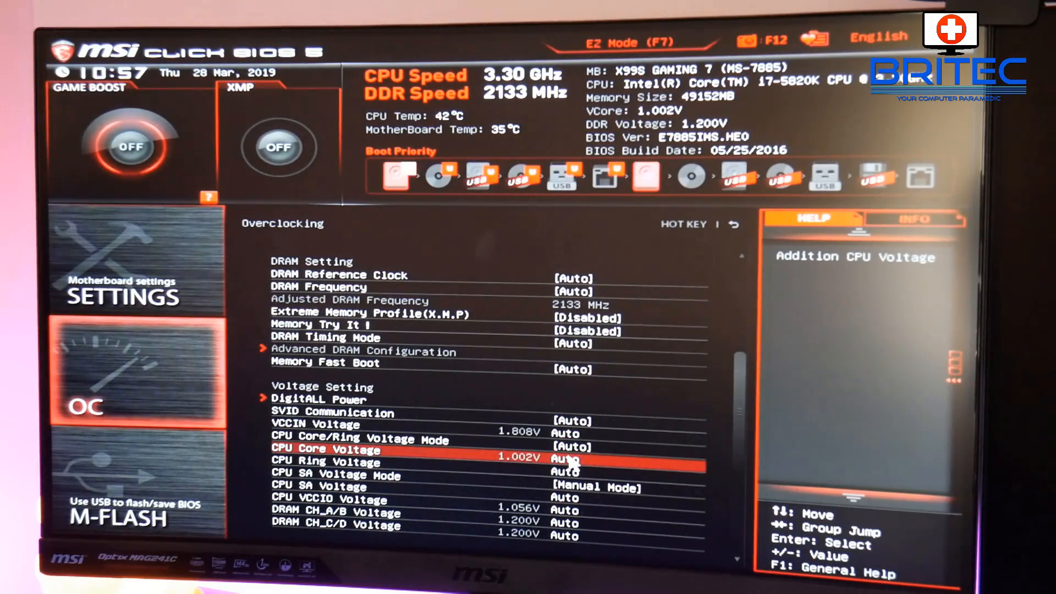
{"action": "key", "text": "down"}
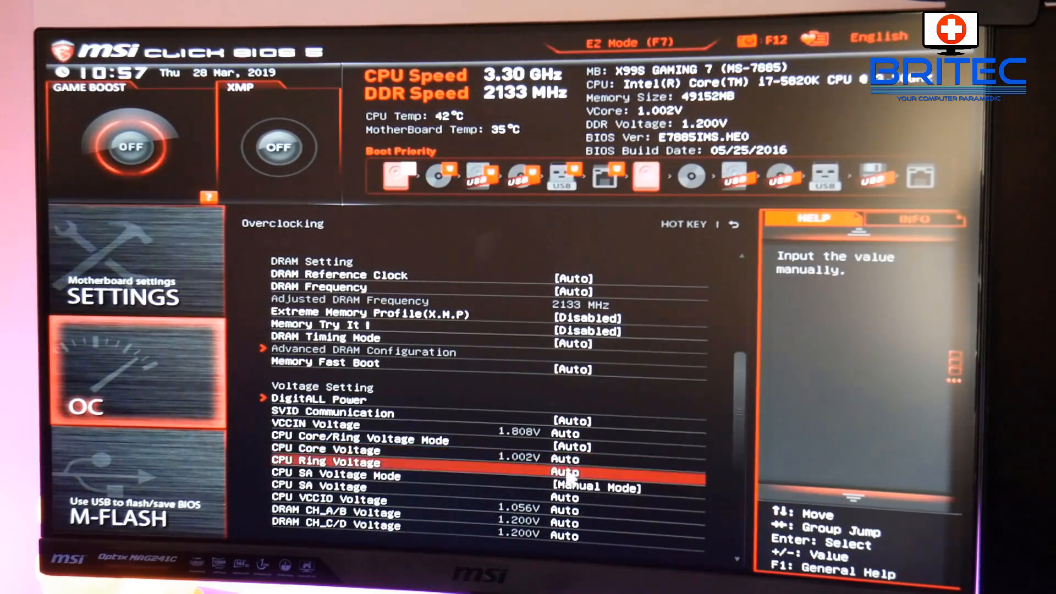
{"action": "key", "text": "Down"}
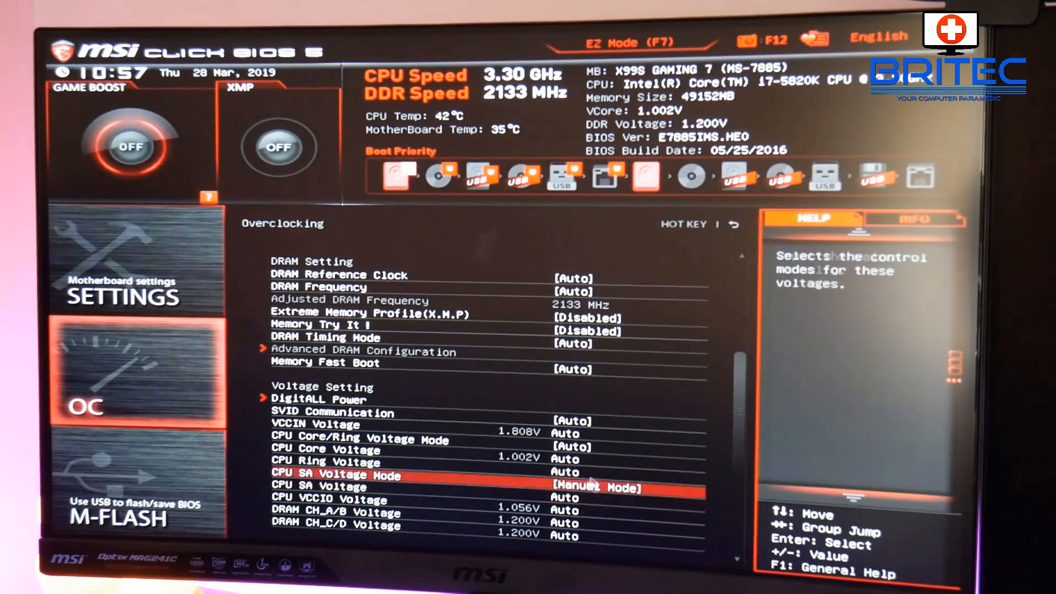
{"action": "mouse_move", "coordinate": [741, 489]}
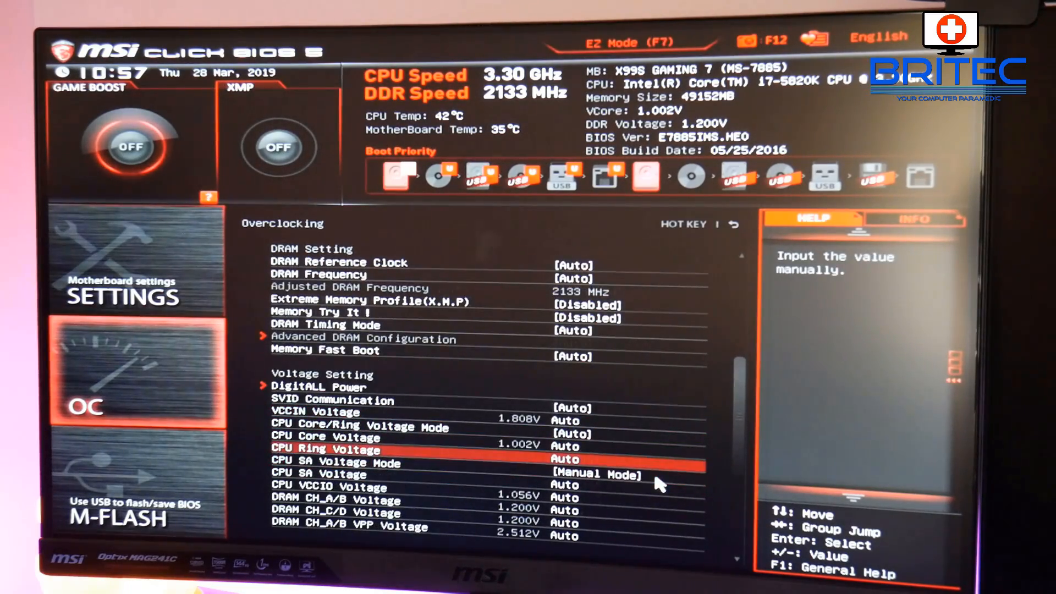
- Locate CPU Core Voltage in the voltage list and set it manually to 1.110 V
{"action": "scroll", "scroll_direction": "down", "scroll_amount": 3}
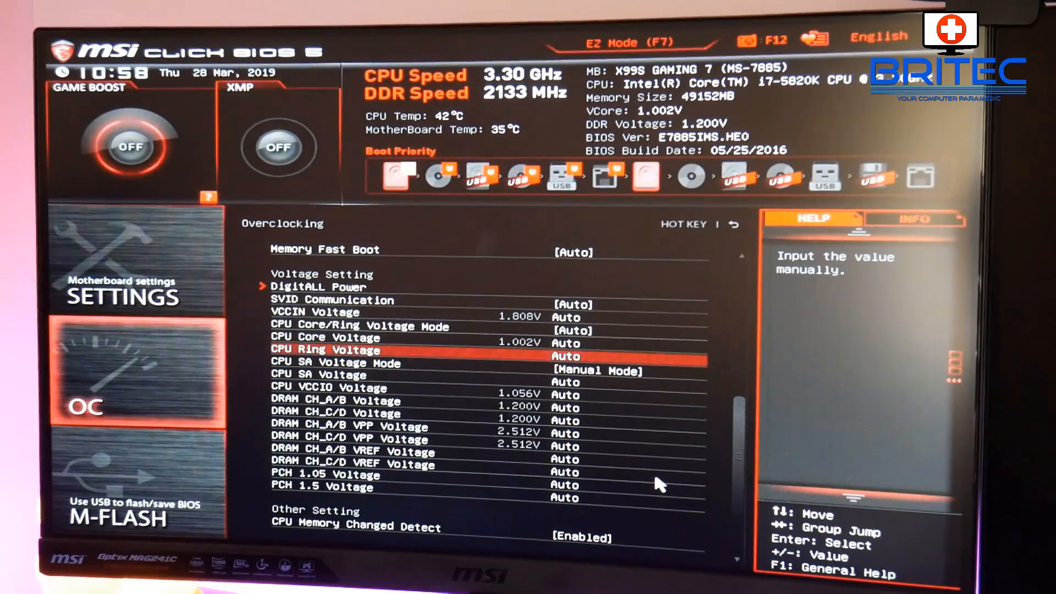
{"action": "scroll", "scroll_direction": "down", "scroll_amount": 3}
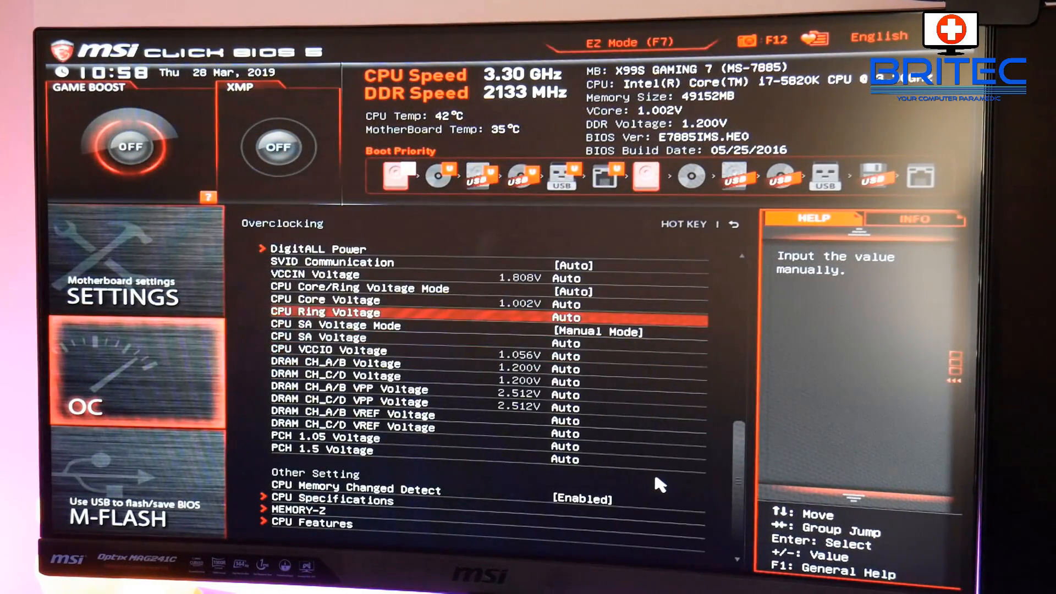
{"action": "scroll", "scroll_direction": "up", "scroll_amount": 3}
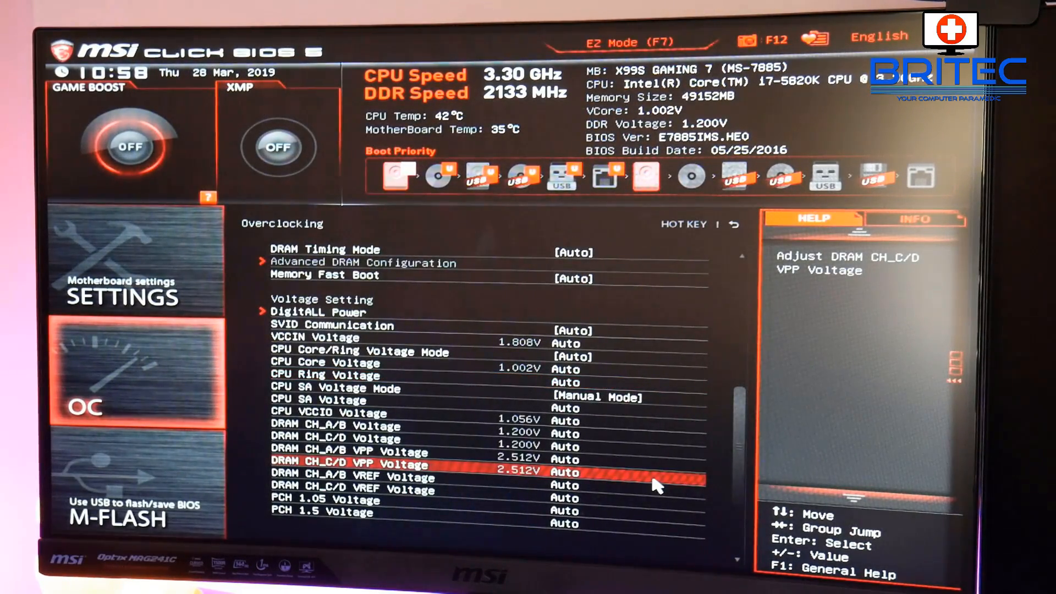
{"action": "key", "text": "up"}
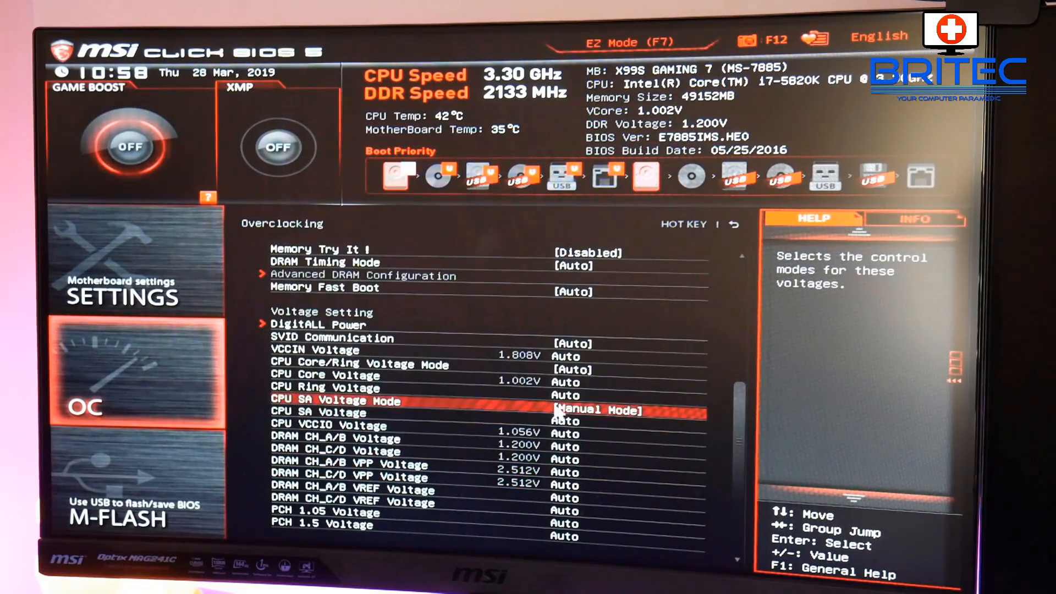
{"action": "key", "text": "up"}
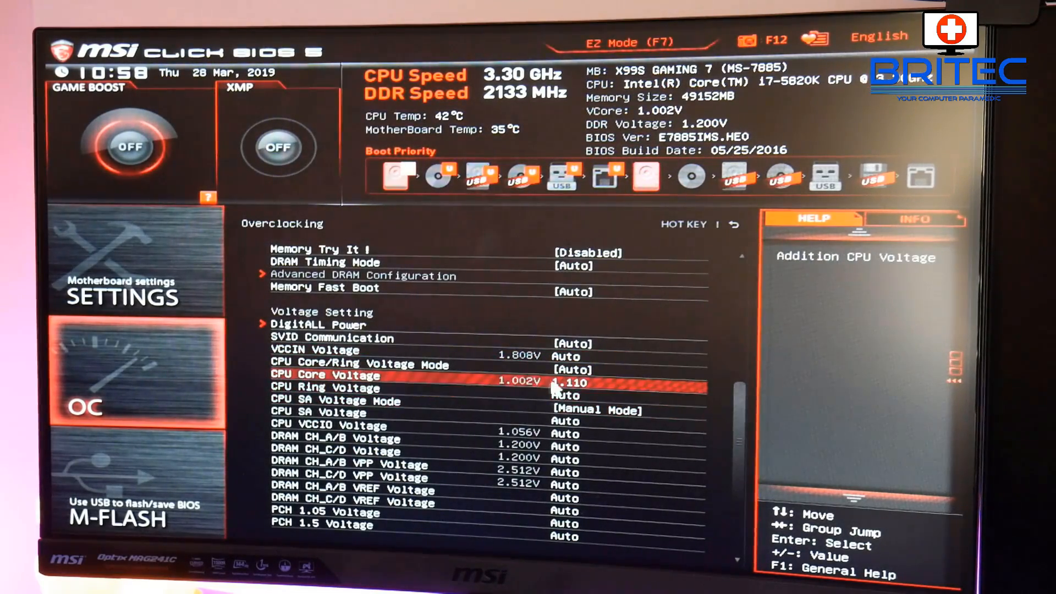
{"action": "mouse_move", "coordinate": [586, 391]}
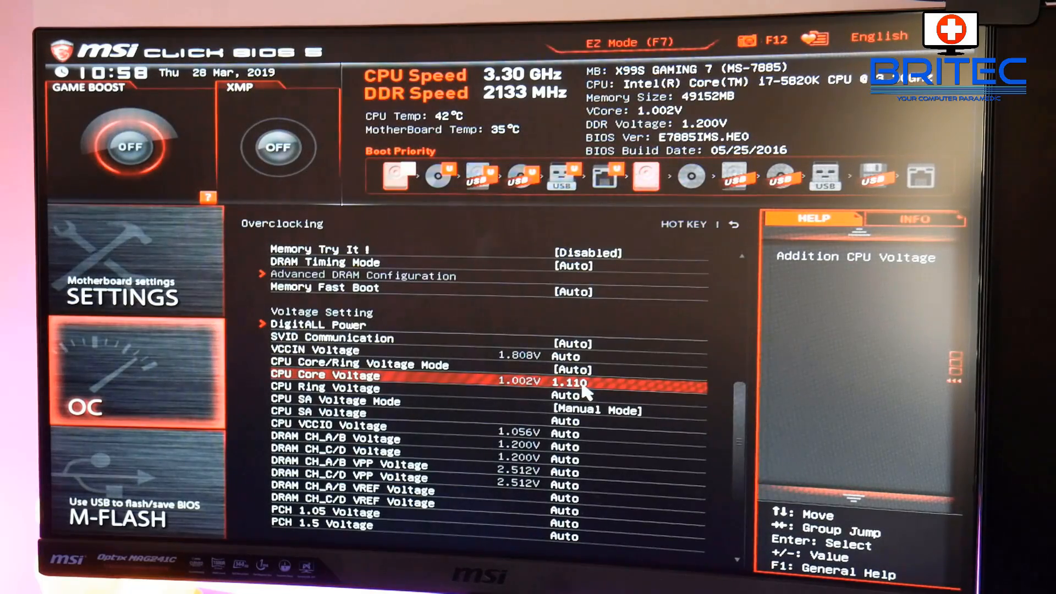
{"action": "key", "text": "down"}
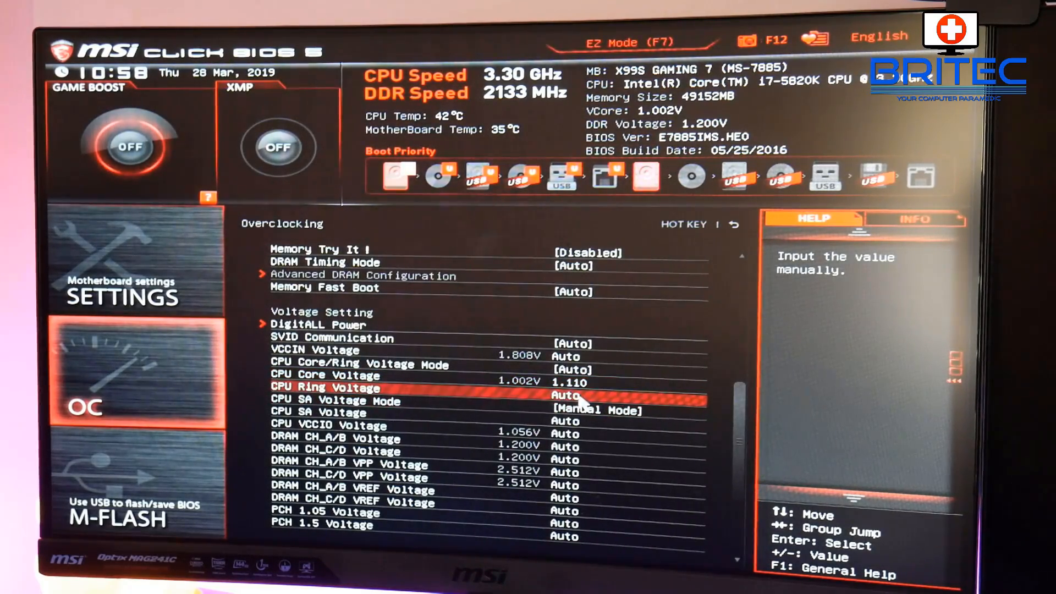
{"action": "key", "text": "Down"}
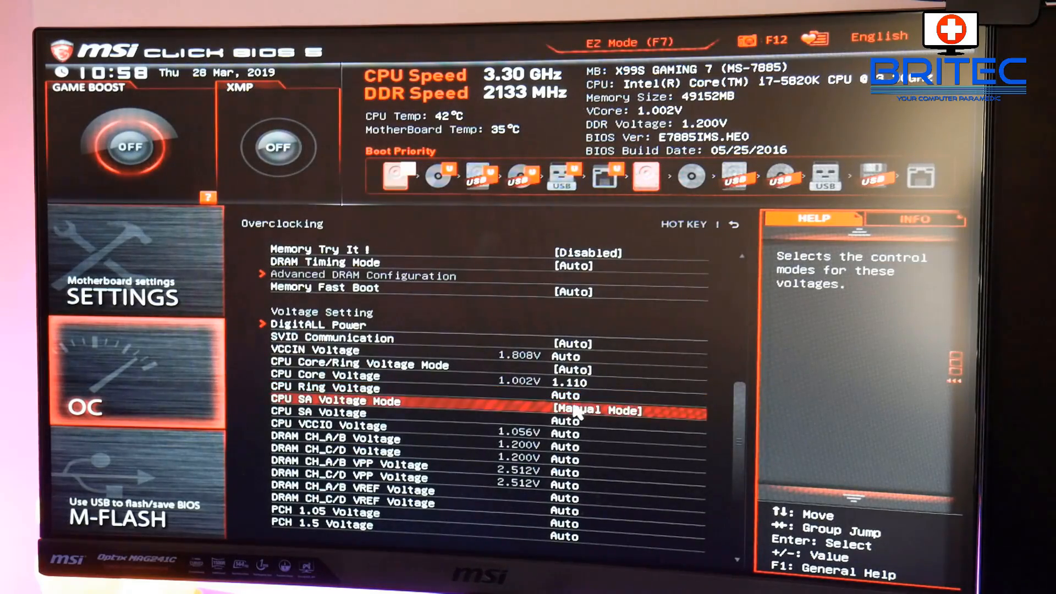
{"action": "key", "text": "down"}
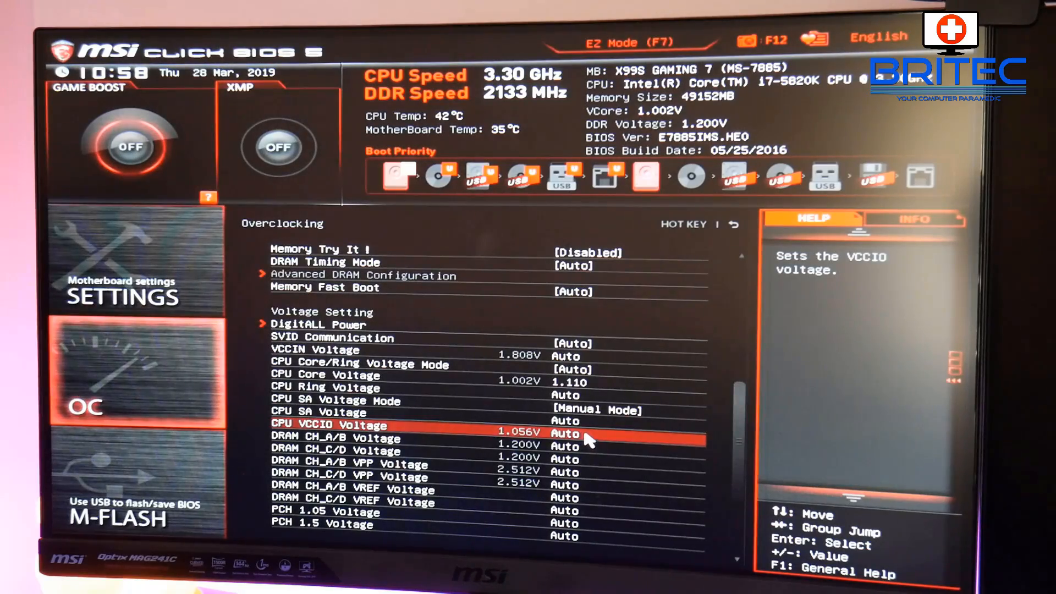
{"action": "mouse_move", "coordinate": [586, 441]}
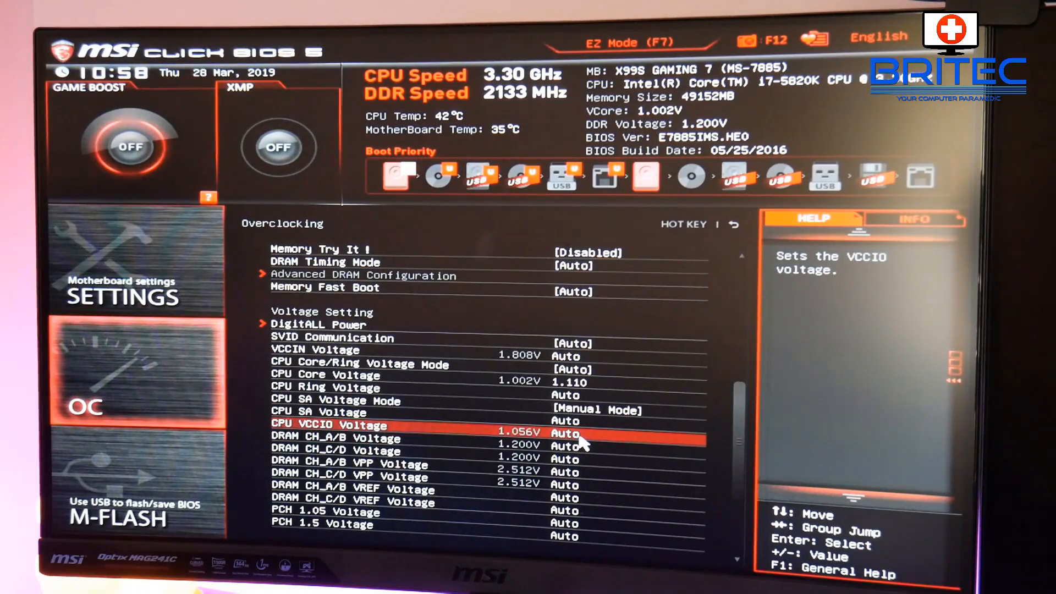
{"action": "key", "text": "up"}
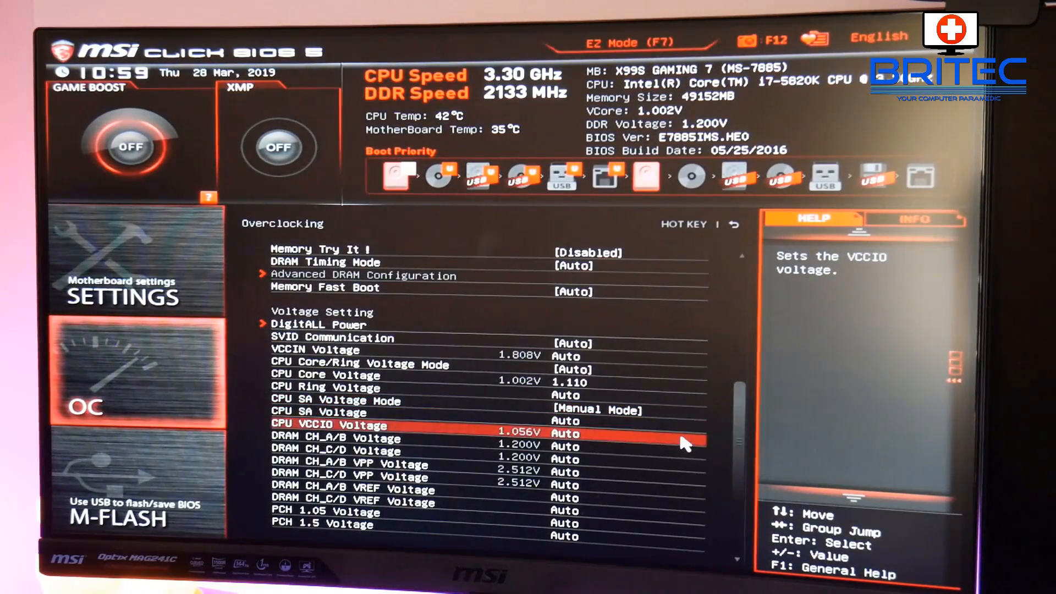
{"action": "key", "text": "Up"}
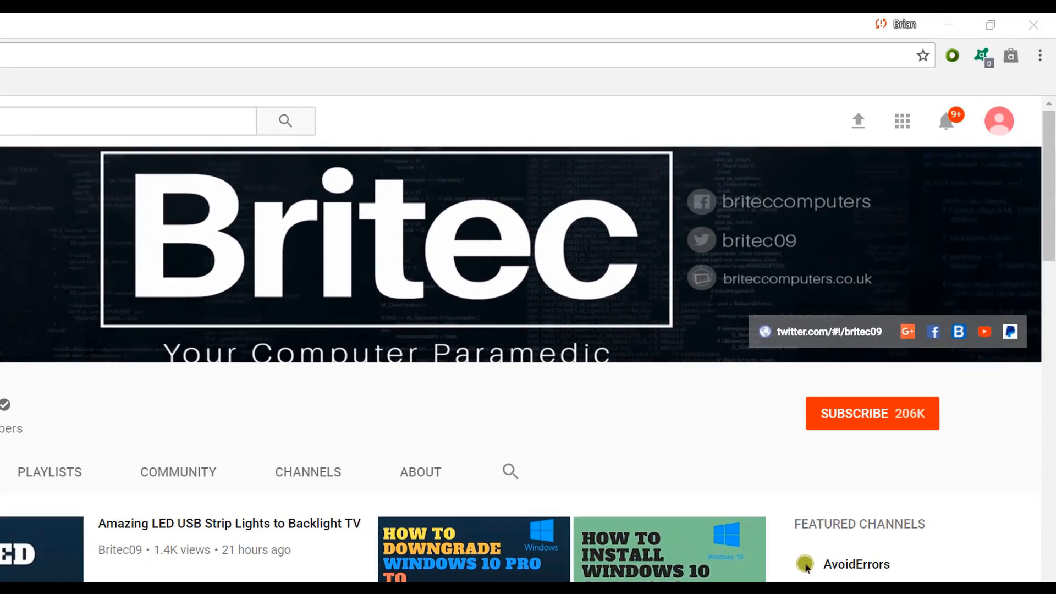
{"action": "mouse_move", "coordinate": [886, 425]}
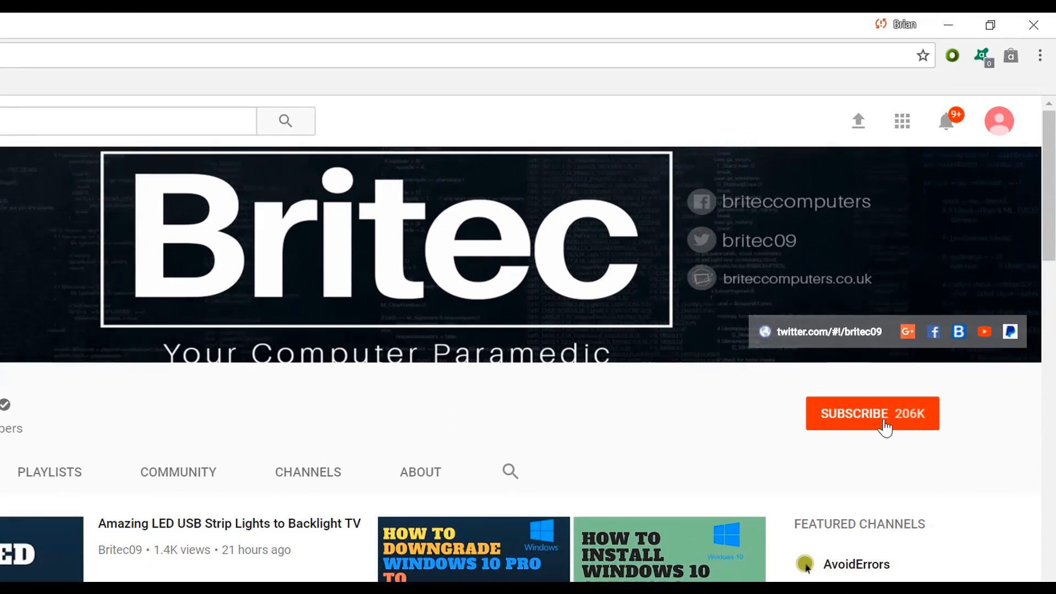
- Subscribe to the Britec channel from its YouTube channel page
{"action": "left_click", "coordinate": [872, 414]}
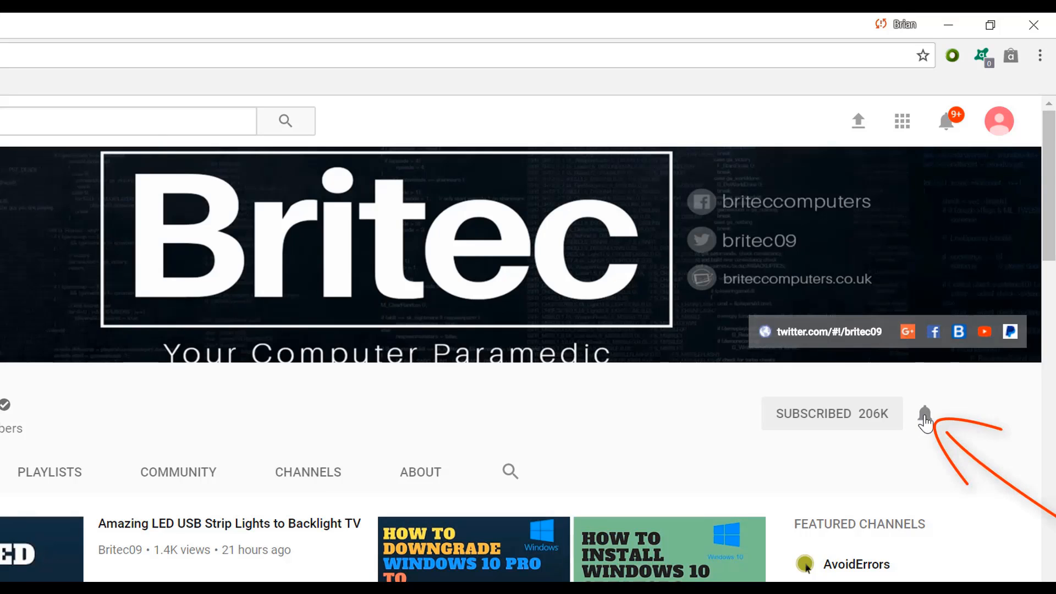
{"action": "mouse_move", "coordinate": [910, 502]}
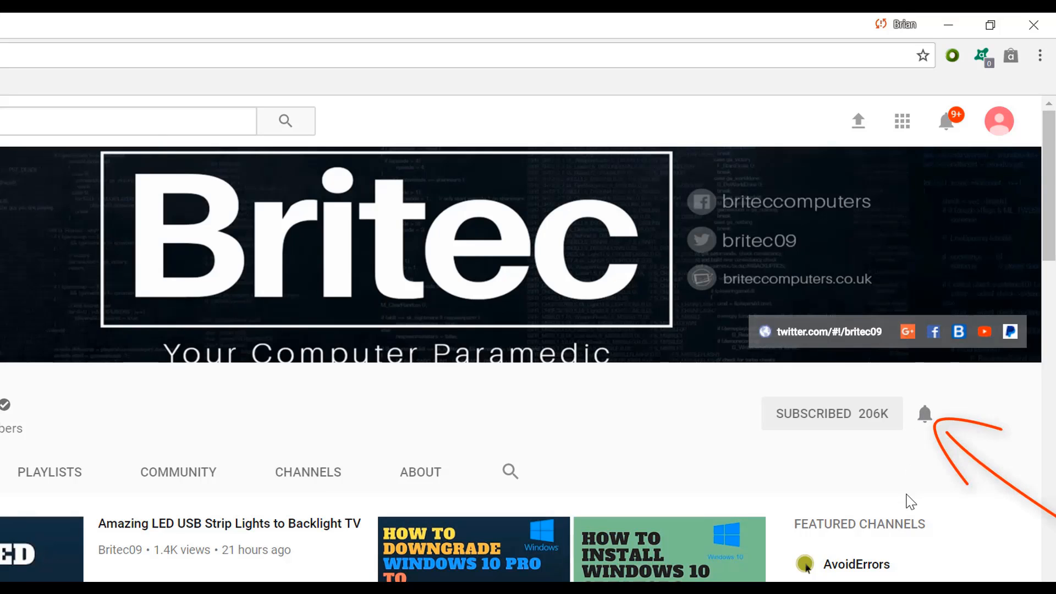